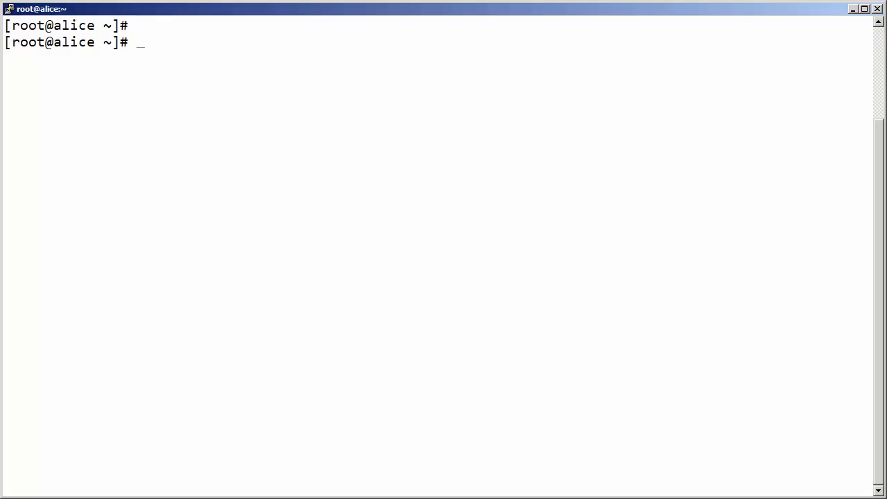
# - Display /etc/system-release showing CentOS 7.2.1511, then change to /tmp
pyautogui.write('cat')
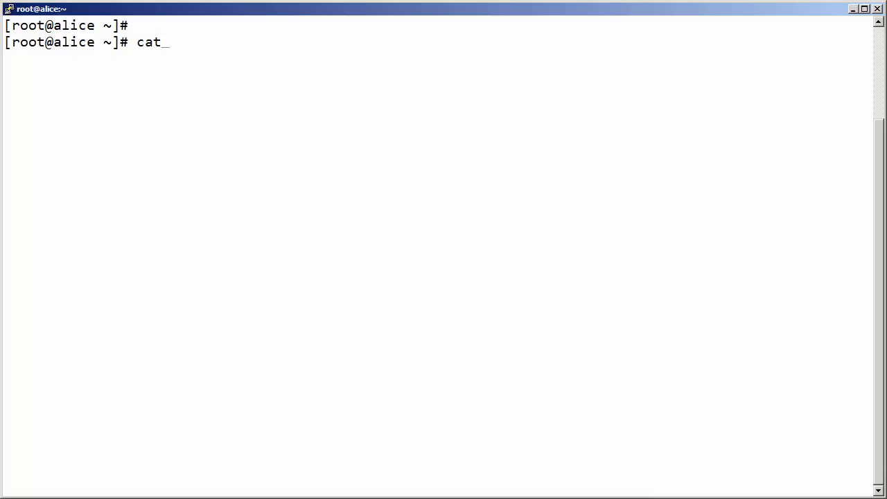
pyautogui.write('/et')
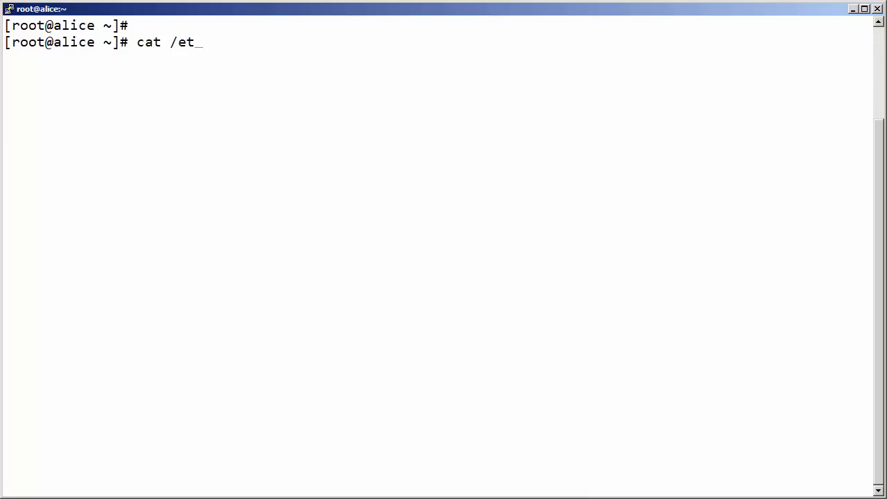
pyautogui.write('c/syste')
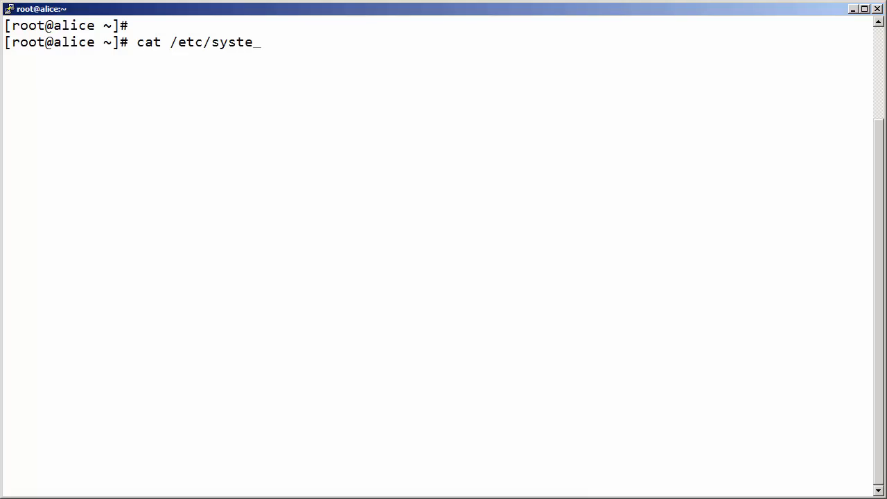
pyautogui.write('m-release')
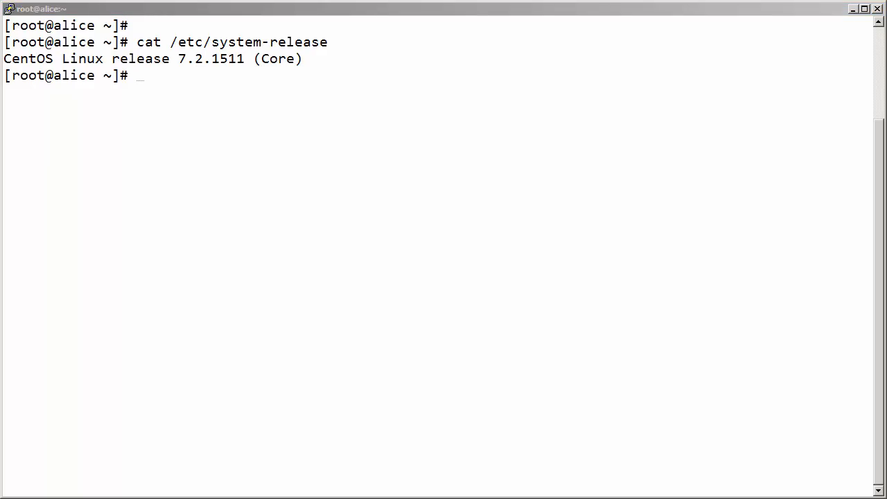
pyautogui.write('cd /tmp')
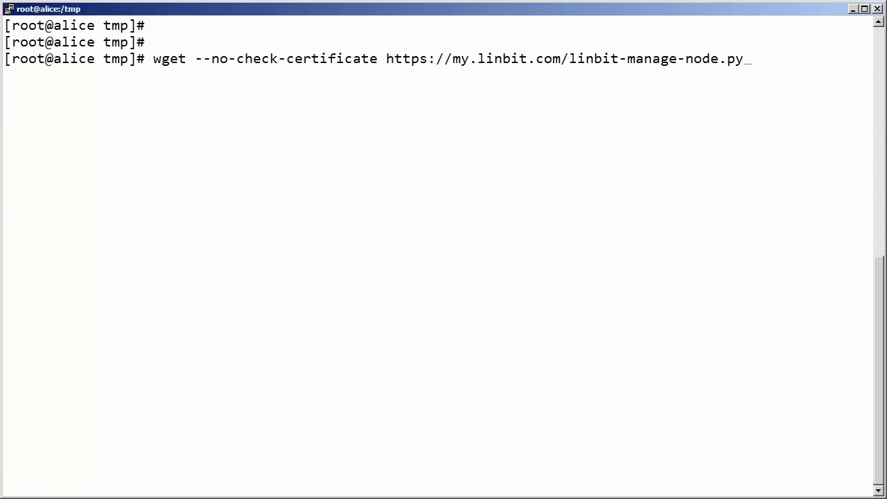
# - Download linbit-manage-node.py with wget and chmod +x it
pyautogui.press('Return')
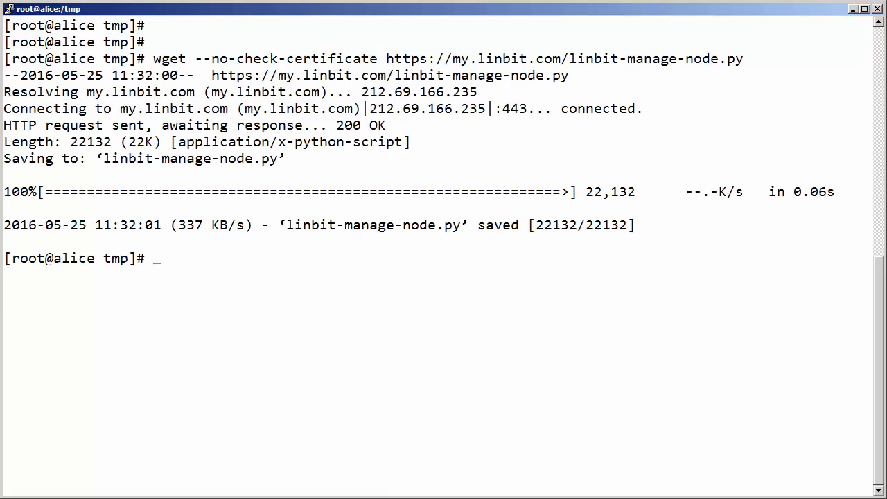
pyautogui.write('ch')
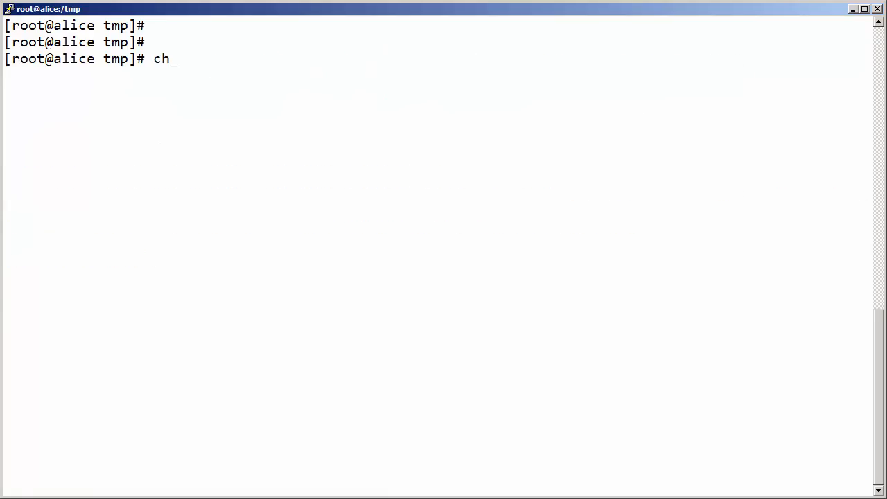
pyautogui.write('mod +')
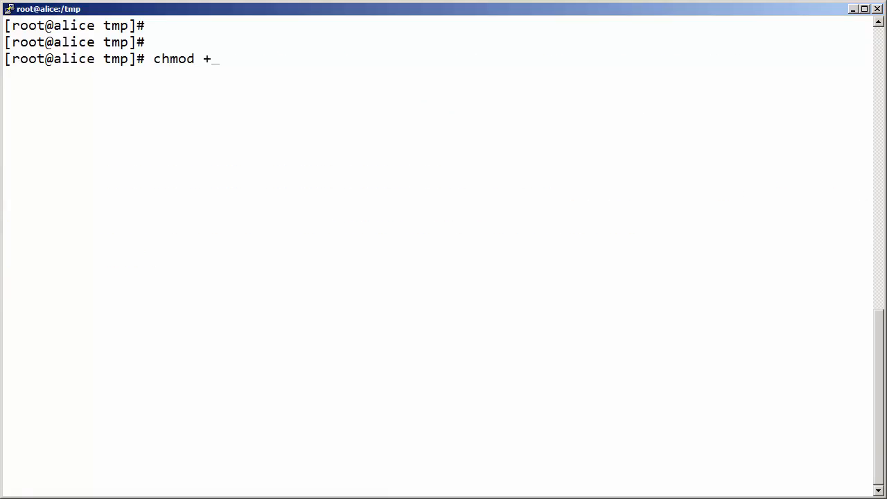
pyautogui.write('x linbit-manage-node.py')
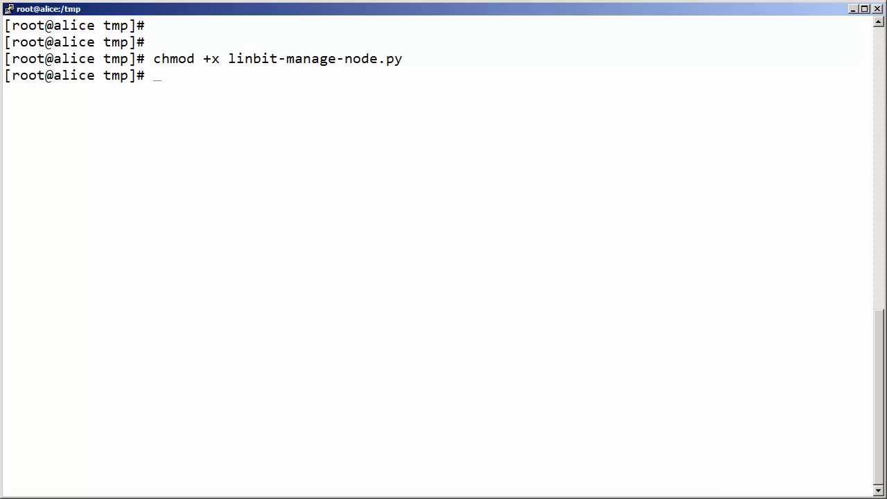
# - Run ./linbit-manage-node.py, answering y to registration.json, linbit.repo, overwrite and the signing key
pyautogui.write('./linbit-manage-node.p')
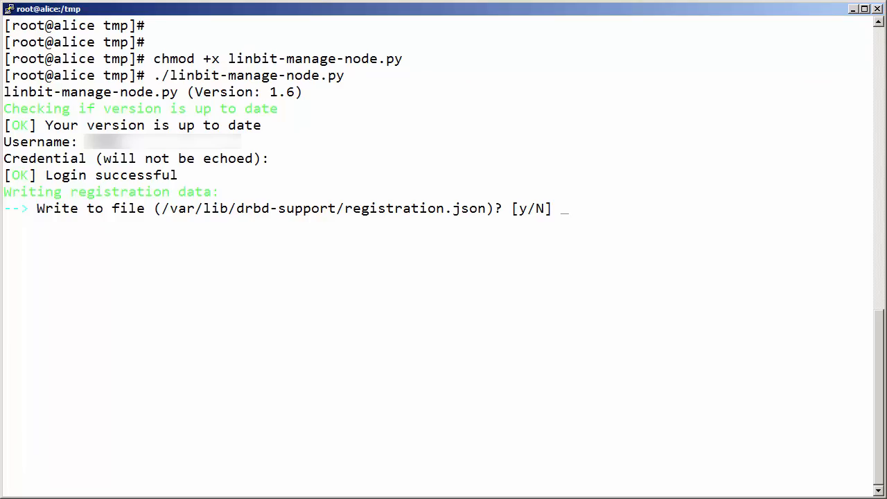
pyautogui.write('y')
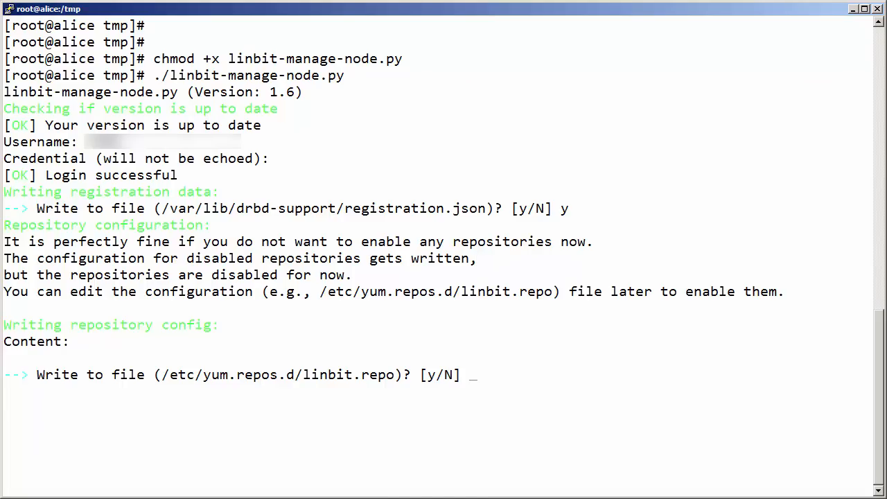
pyautogui.write('y')
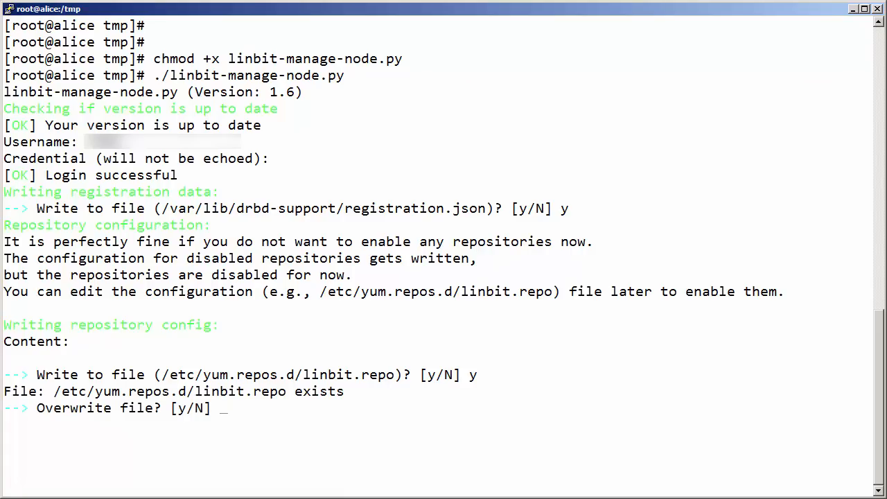
pyautogui.write('y')
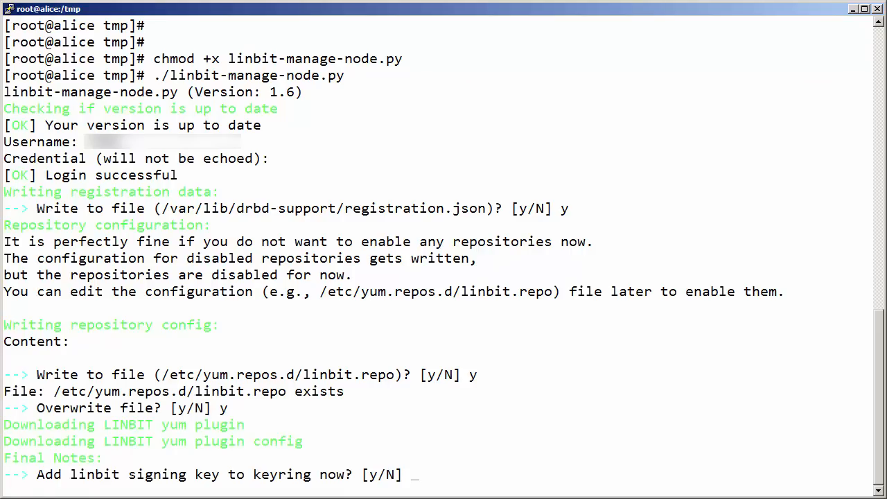
pyautogui.press('y')
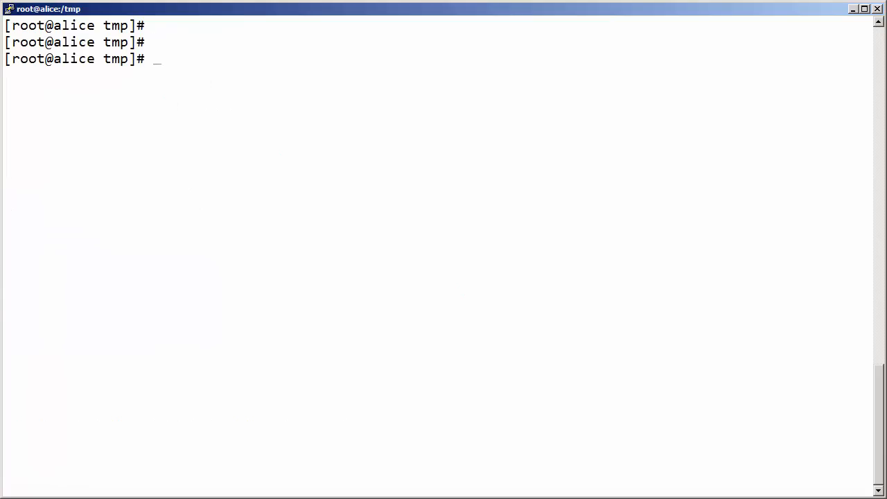
# - Change to /etc/yum.repos.d/ and cat the linbit.repo file
pyautogui.write('cd /etc')
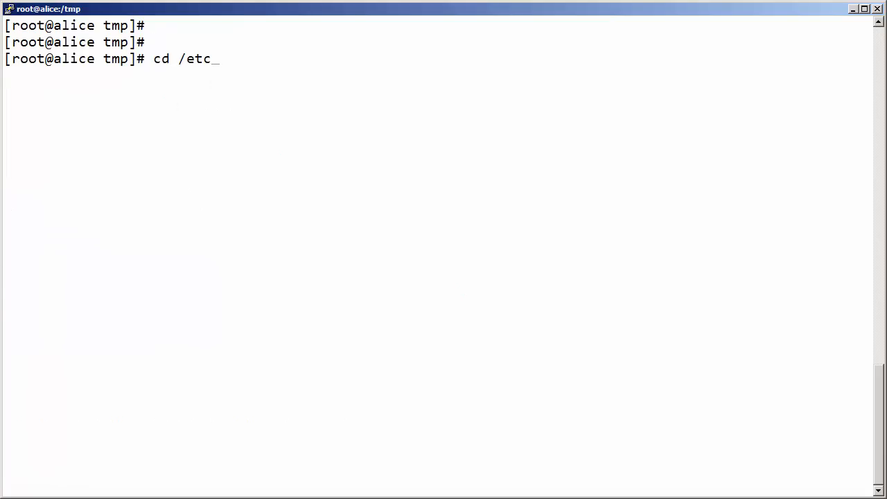
pyautogui.write('/yum.')
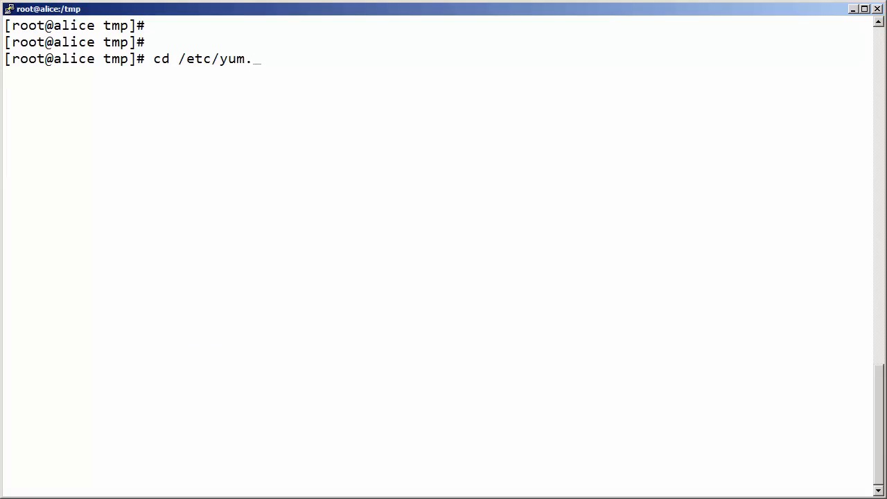
pyautogui.write('repos.d/')
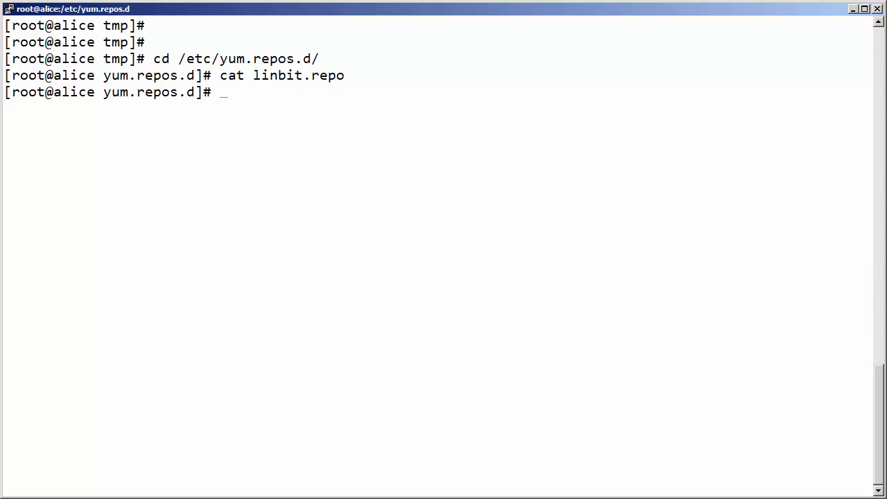
pyautogui.write('cat')
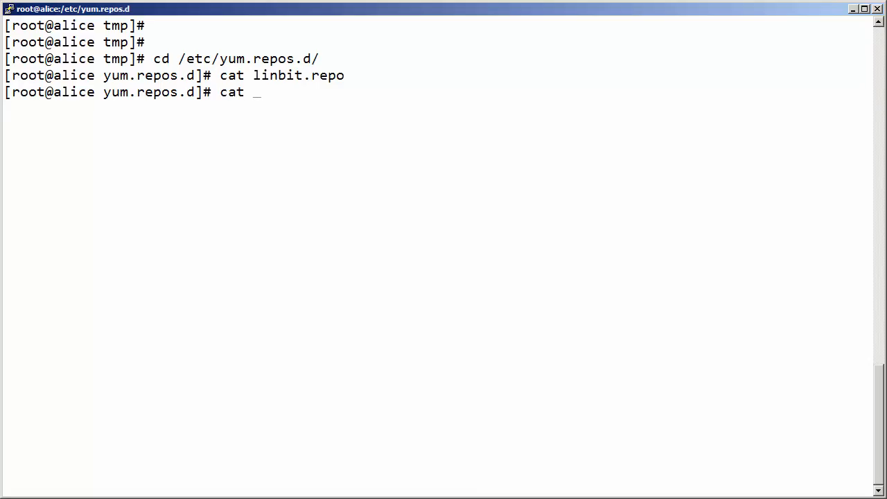
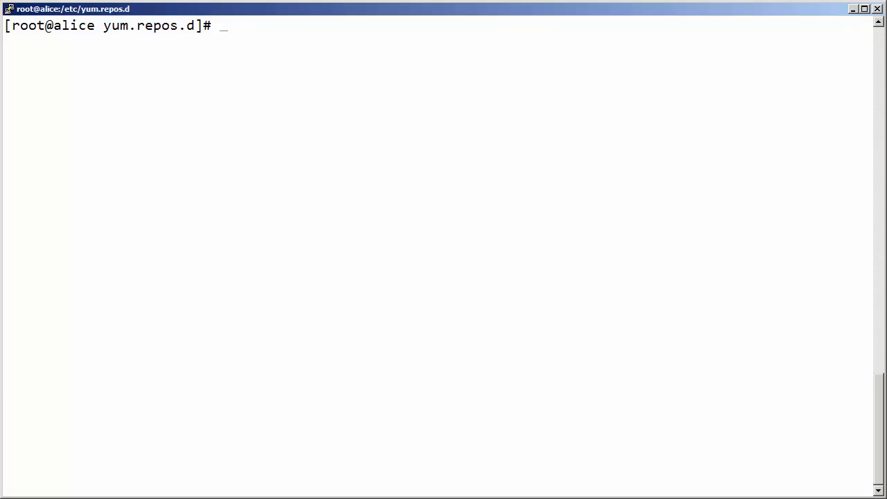
# - Edit linbit.repo in vim, adding the [linbit] section with name=LINBIT
pyautogui.write('vi')
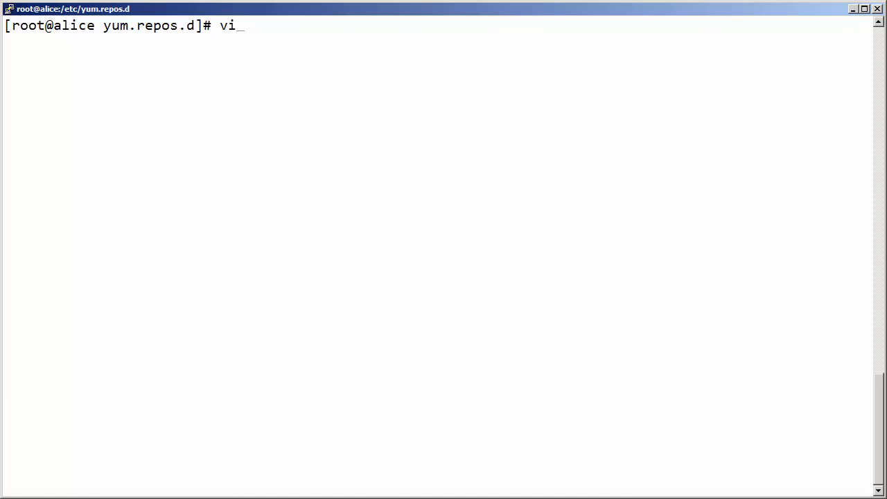
pyautogui.write('m')
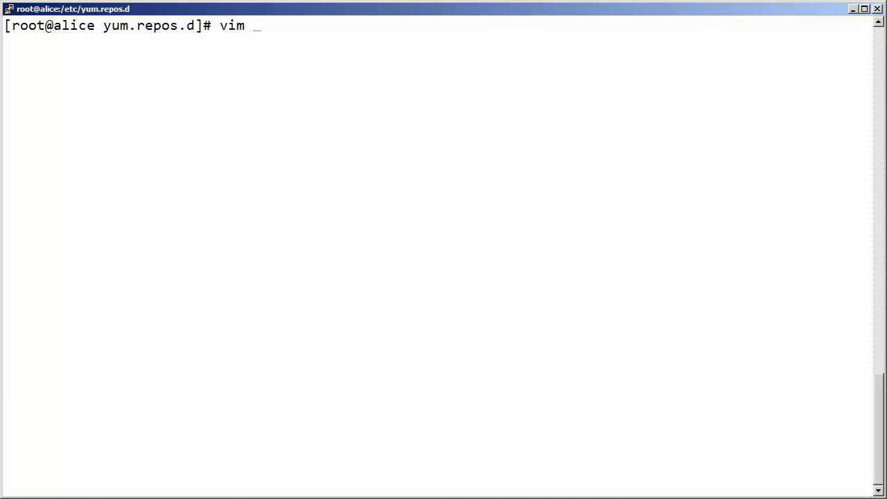
pyautogui.write('linbit.repo')
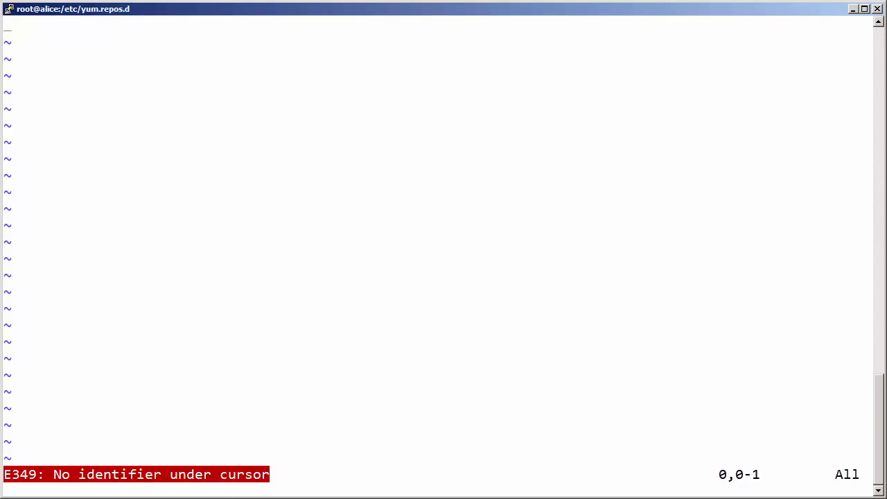
pyautogui.press('i')
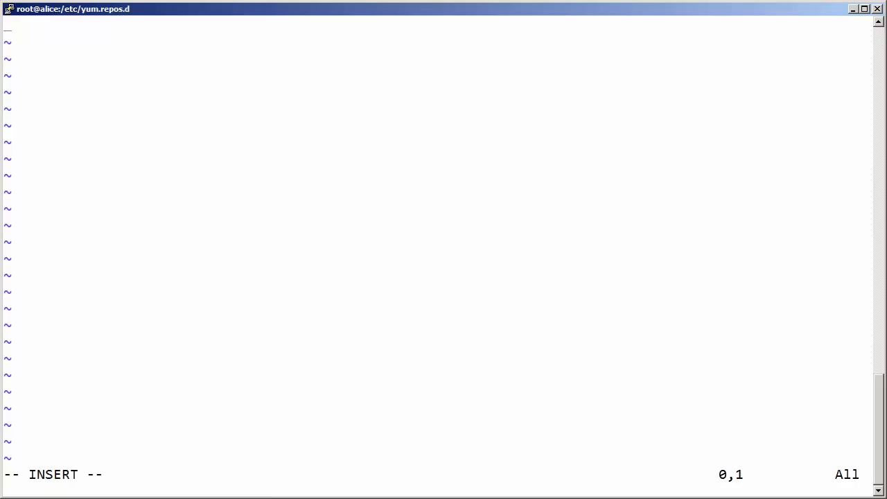
pyautogui.write('[li')
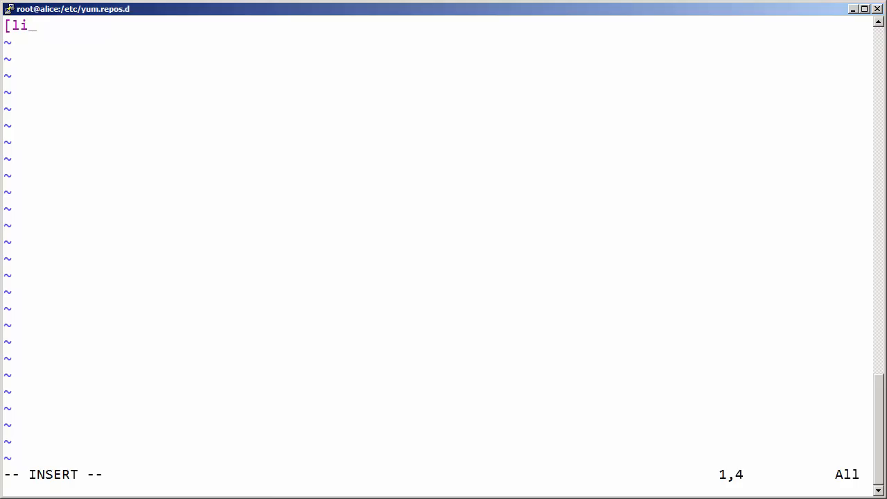
pyautogui.write('nbit]')
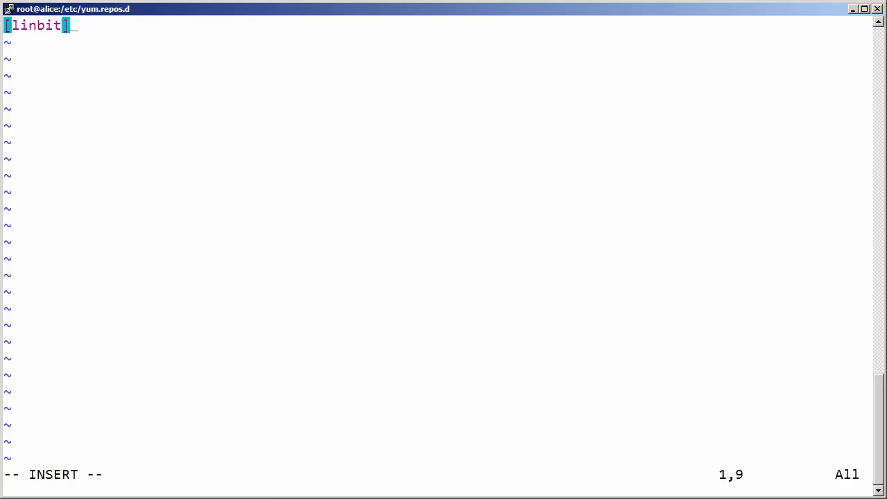
pyautogui.write('name=')
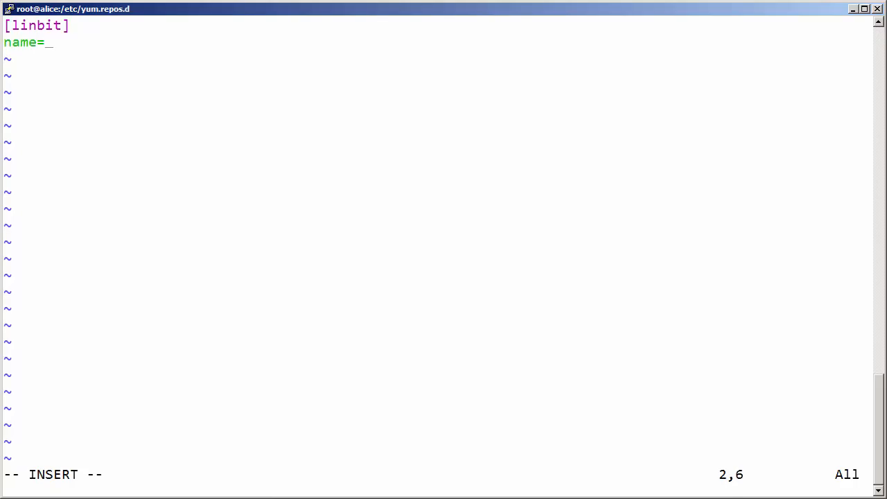
pyautogui.write('LINBIT')
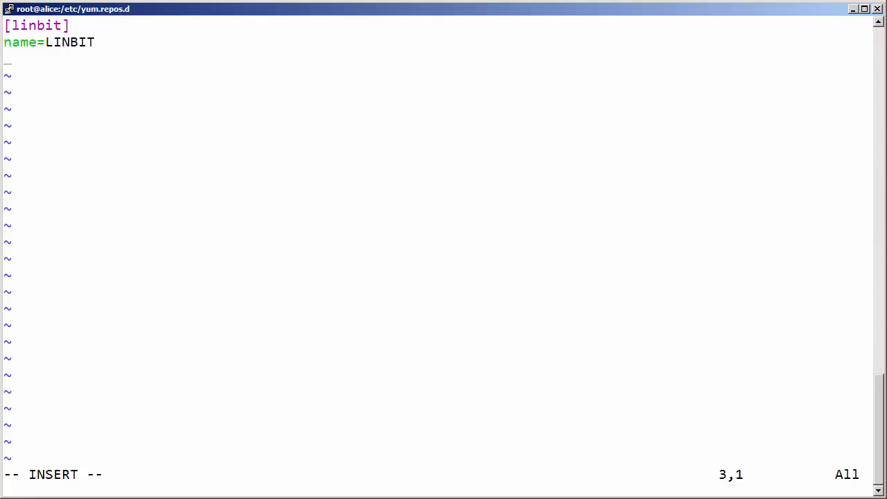
pyautogui.write('baseurl=')
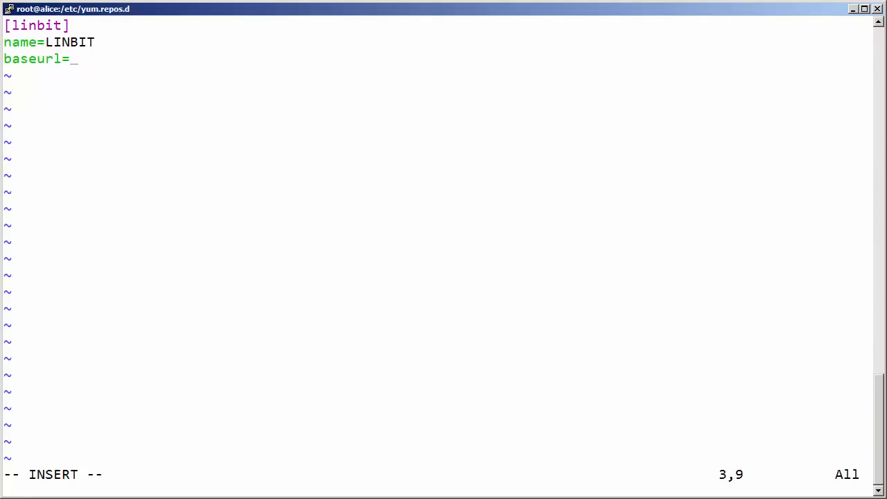
pyautogui.write('http')
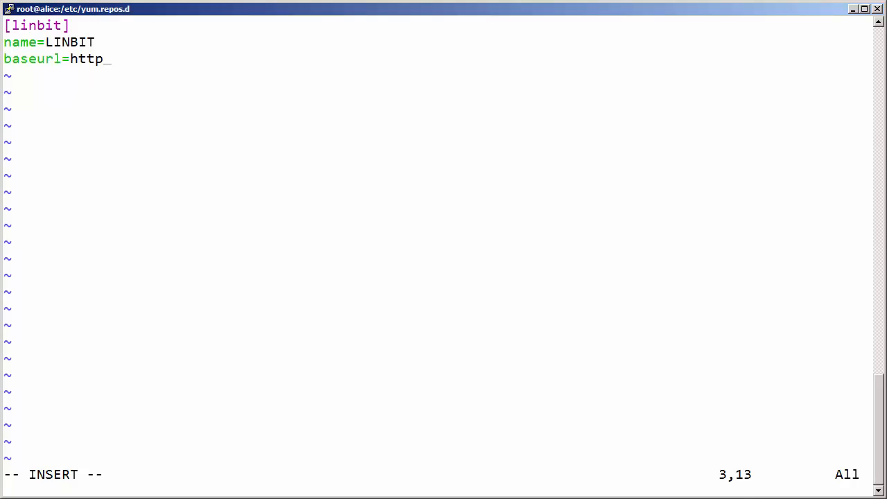
pyautogui.write('://')
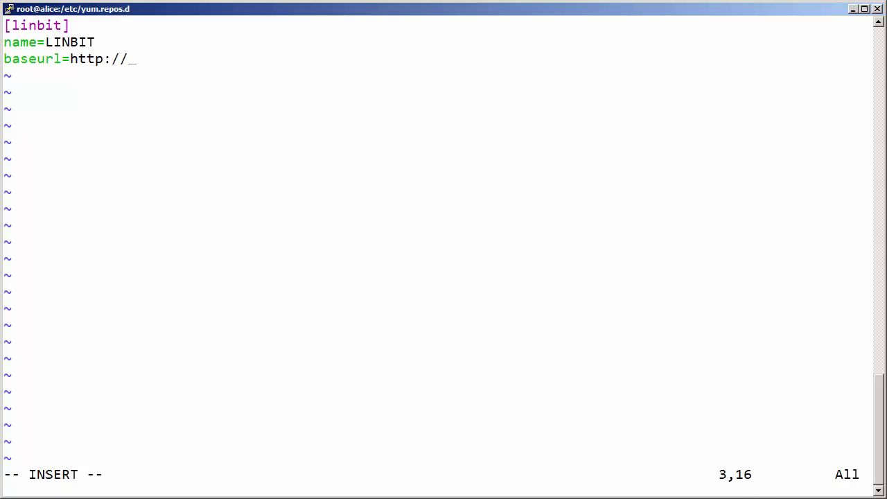
pyautogui.write('packages.l')
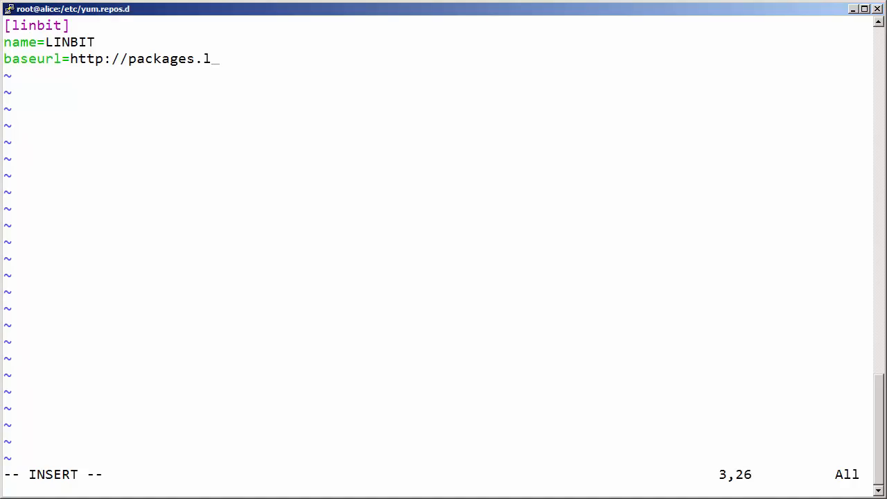
pyautogui.write('inbit.com/')
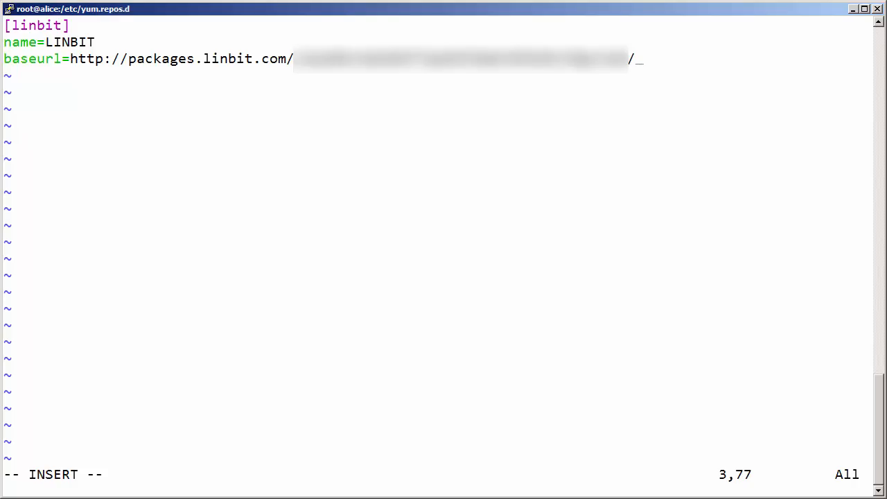
pyautogui.write('yum')
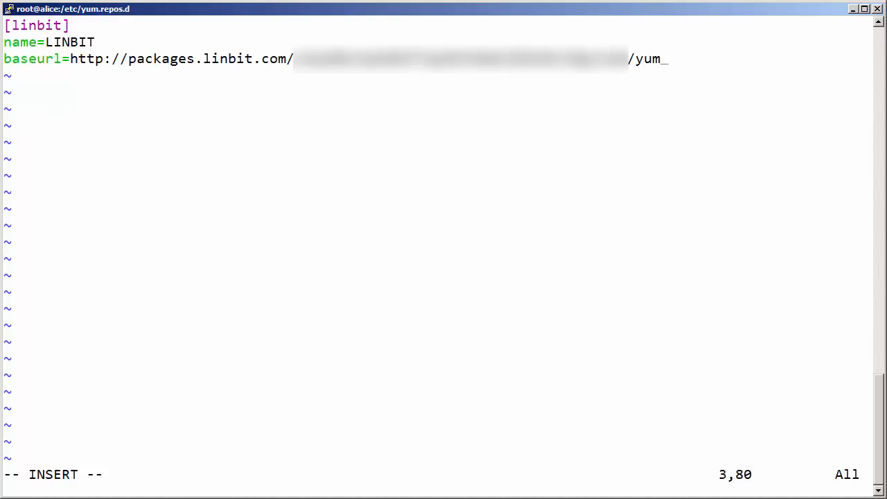
pyautogui.write('/')
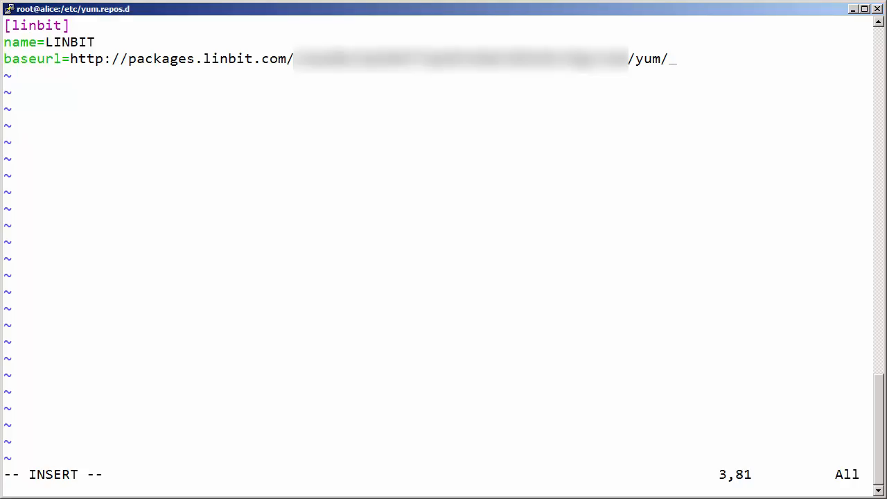
pyautogui.write('rhe')
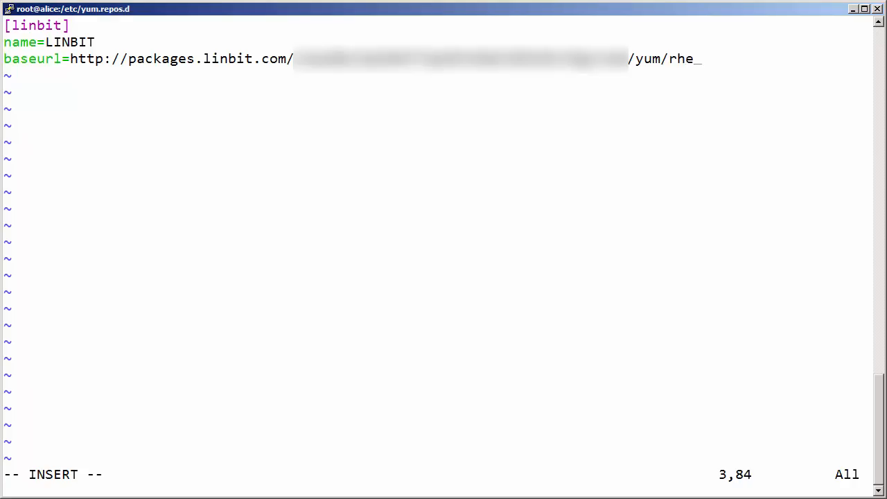
pyautogui.write('l7.2')
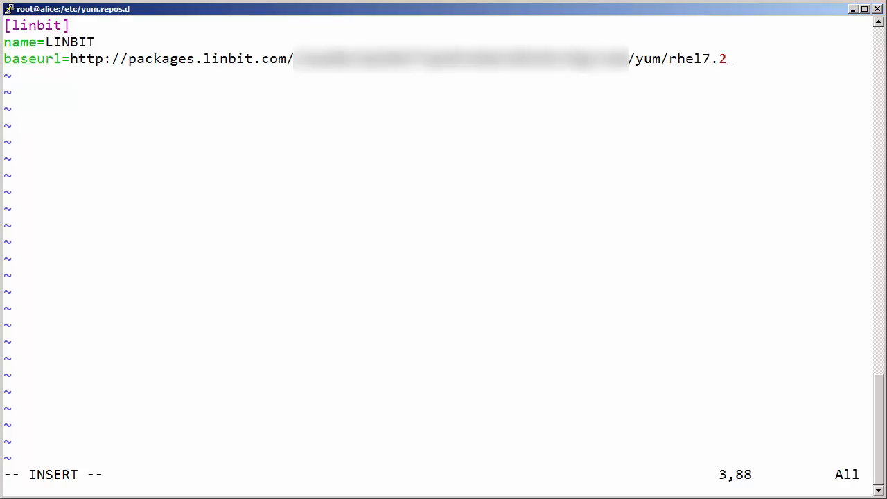
pyautogui.write('/dr')
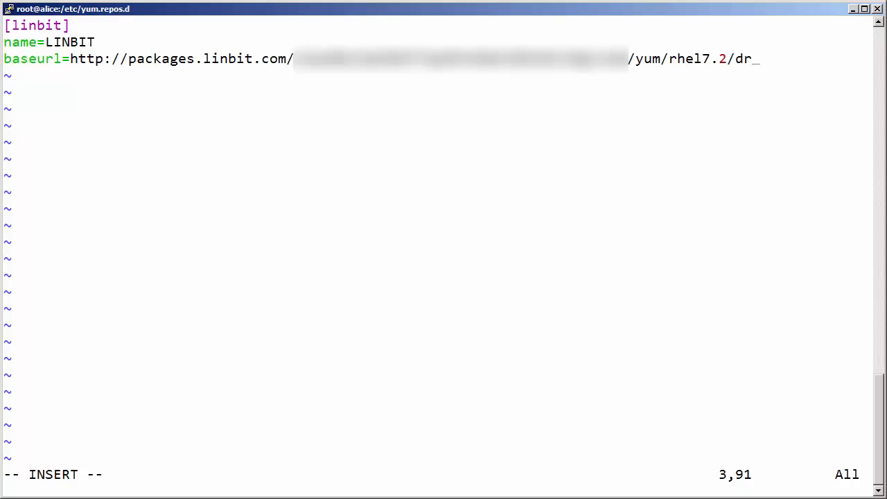
pyautogui.write('b')
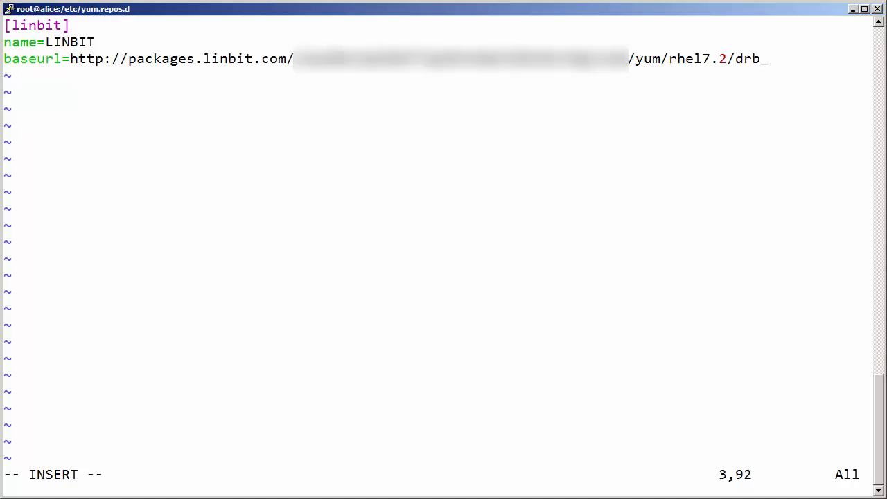
pyautogui.write('d-9')
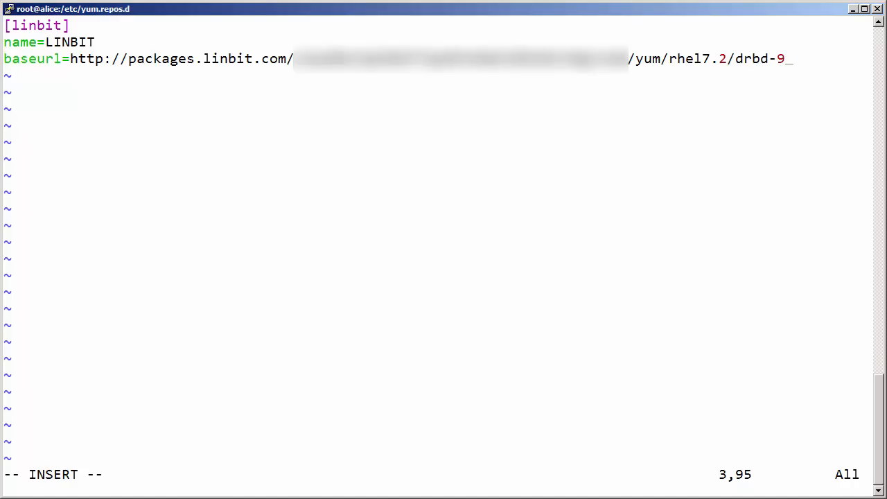
pyautogui.write('.0/')
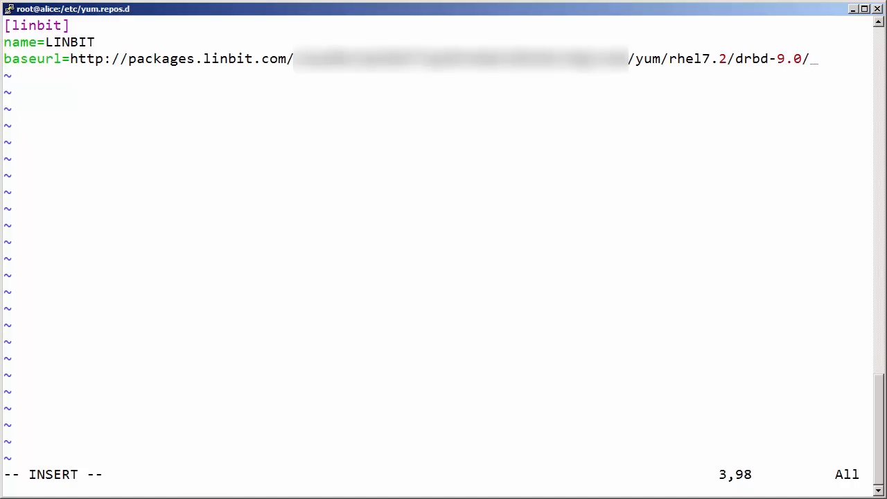
pyautogui.write('x')
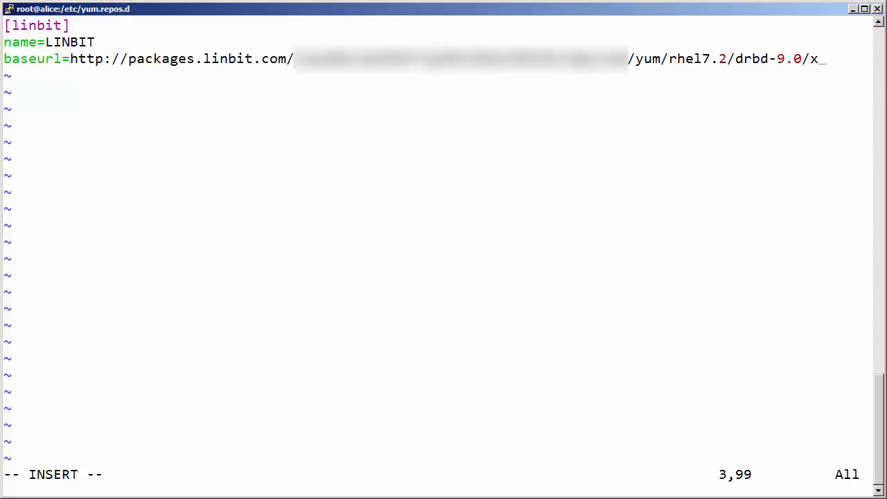
pyautogui.write('86')
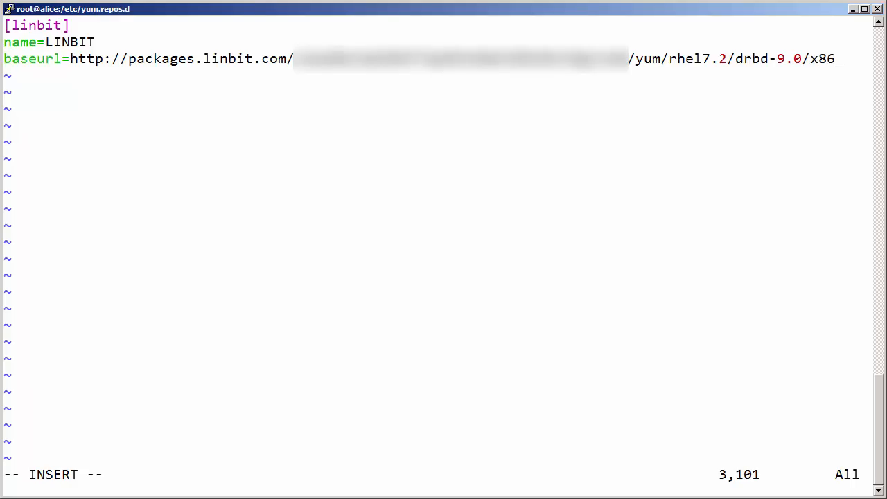
pyautogui.write('_')
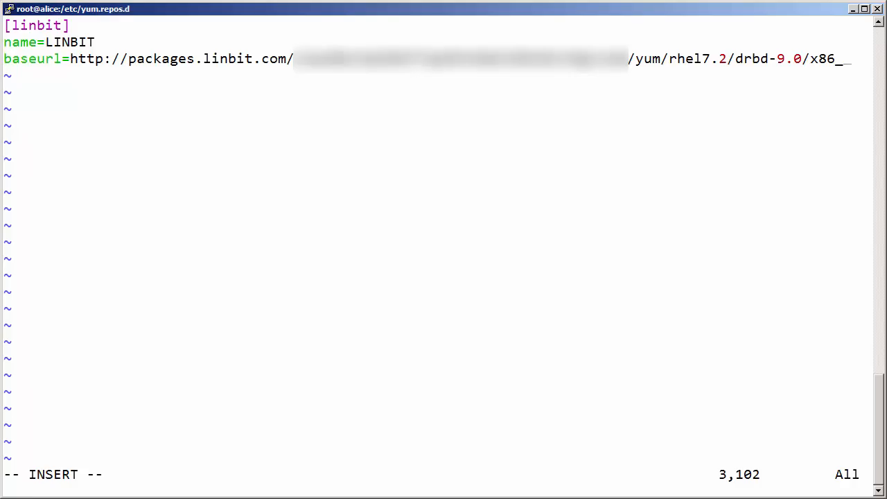
pyautogui.write('64')
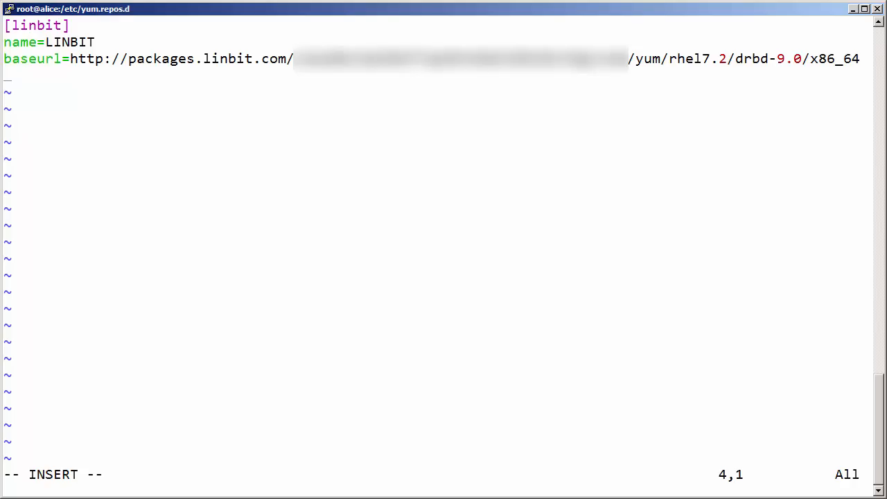
# - Add gpgcheck=0 and an enabled= line to the repo definition
pyautogui.write('gp')
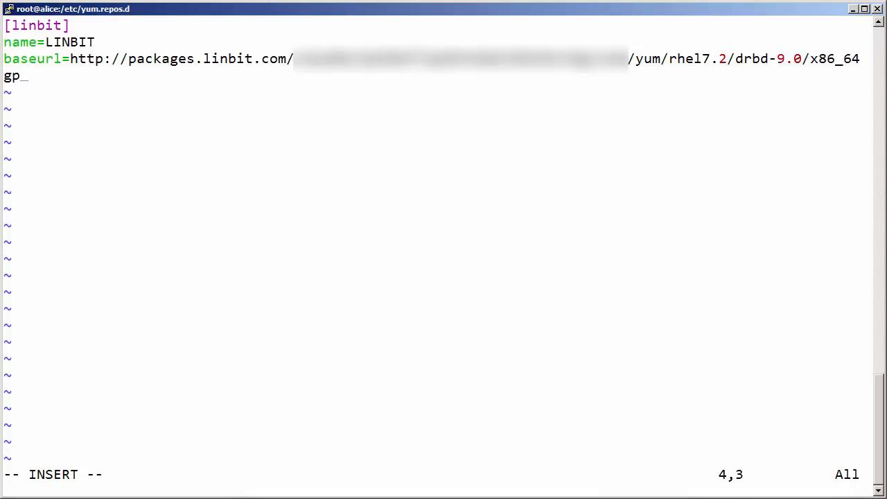
pyautogui.write('gcheck')
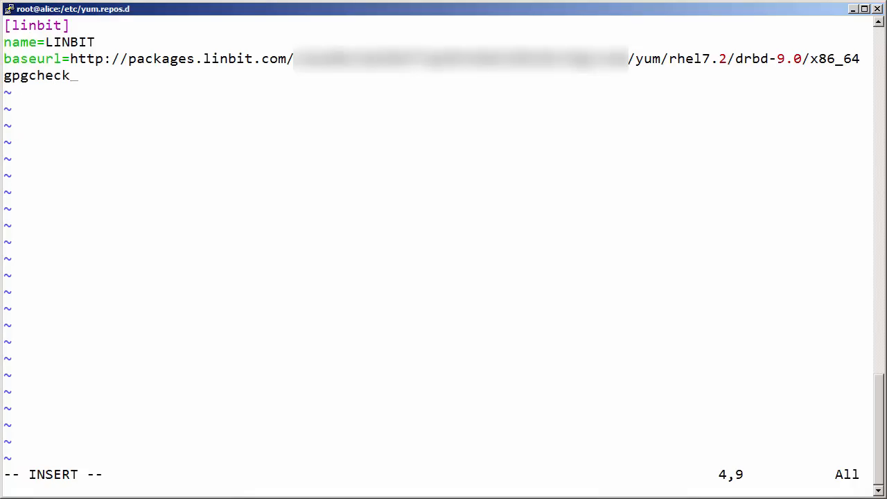
pyautogui.write('-')
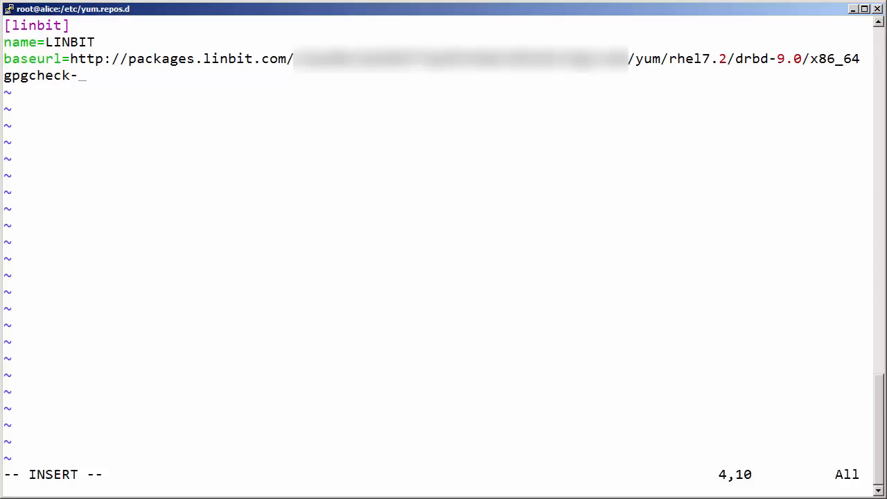
pyautogui.write('=0')
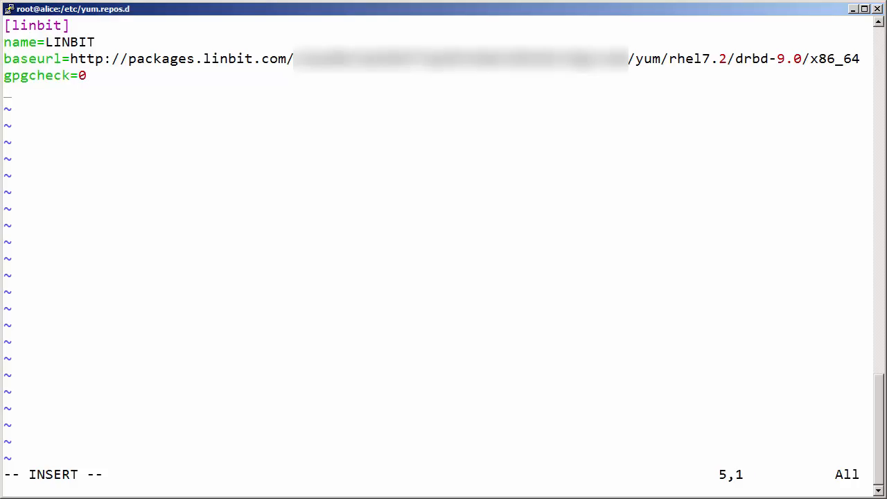
pyautogui.write('enabled=')
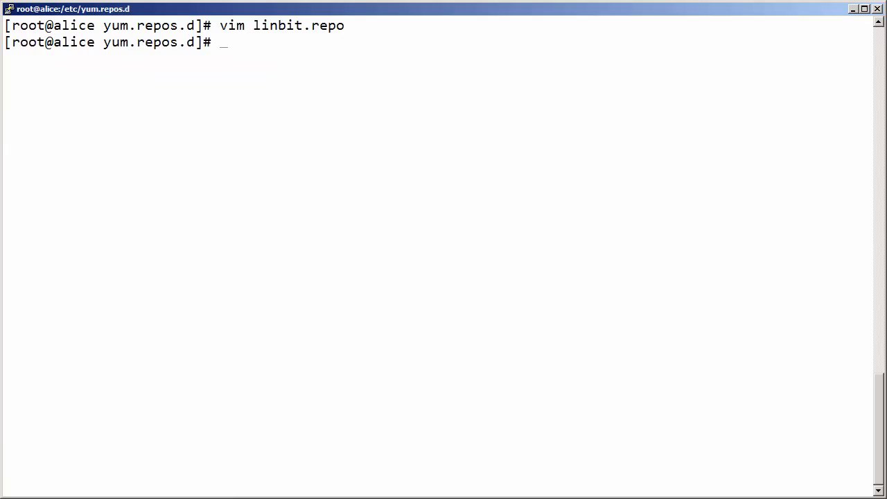
# - Run yum repolist showing the LINBIT repo, then yum makecache to rebuild metadata
pyautogui.write('yum repolist')
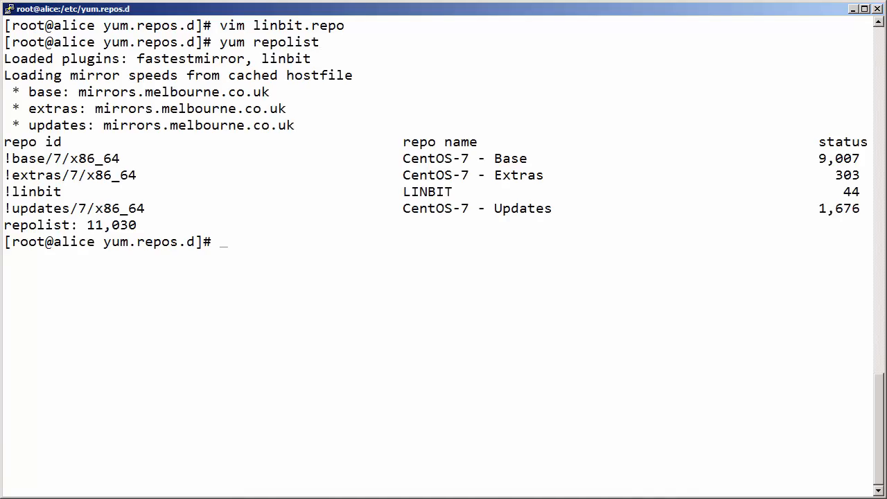
pyautogui.write('yum repolist')
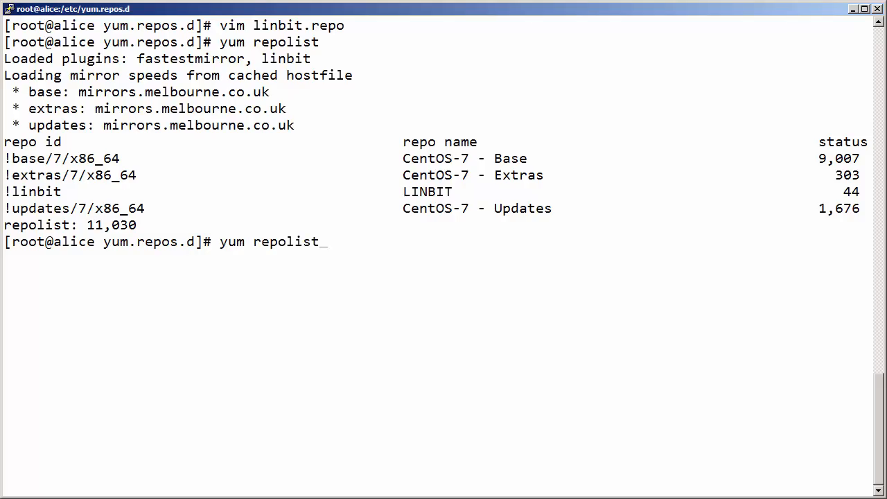
pyautogui.press('BackSpace')
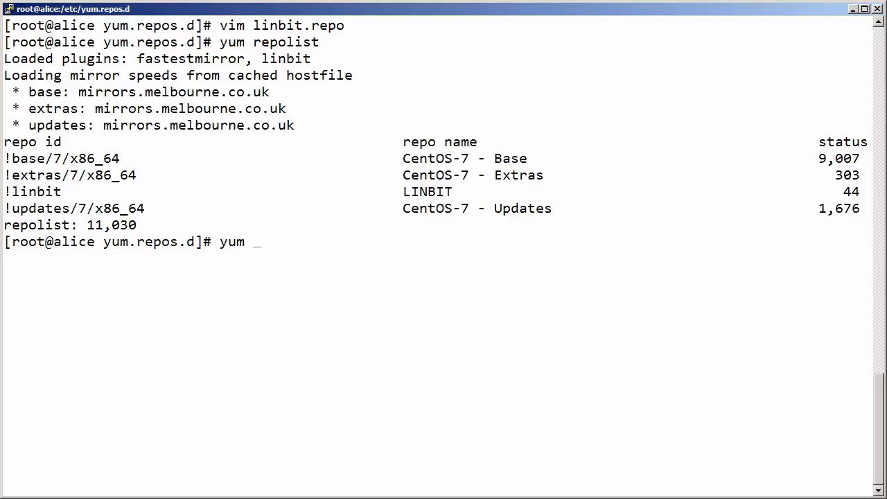
pyautogui.write('makecache')
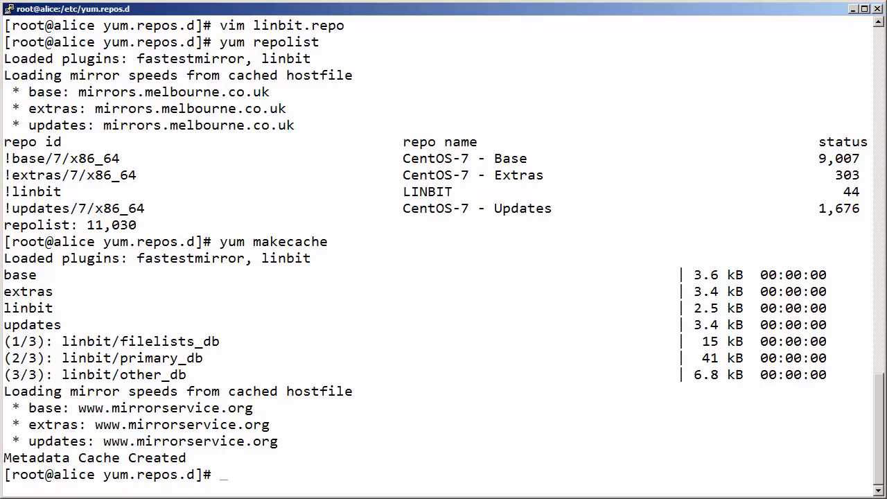
pyautogui.write('vi')
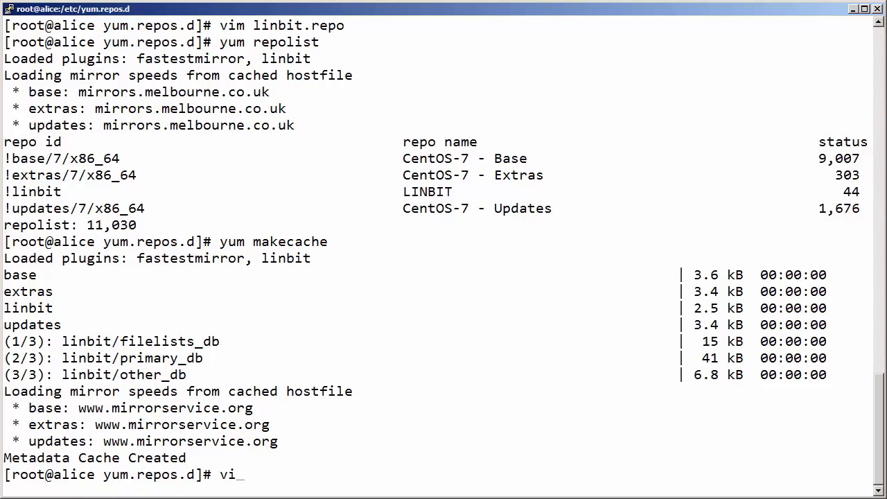
# - Edit CentOS-Base.repo in vi and move down to the [extras] section
pyautogui.write('C')
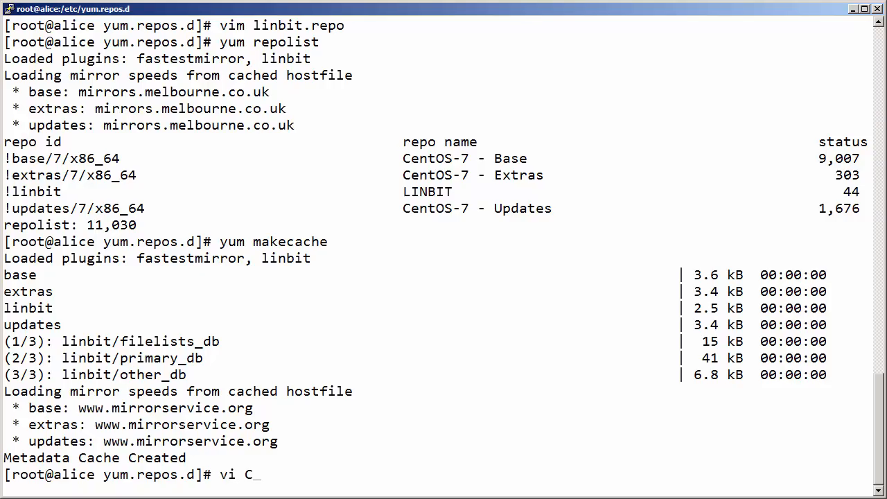
pyautogui.write('entOS-')
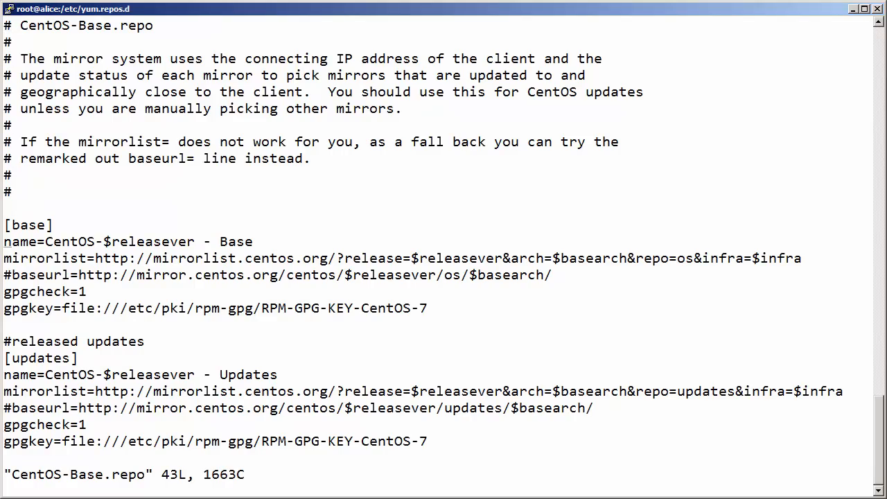
pyautogui.scroll(-3)
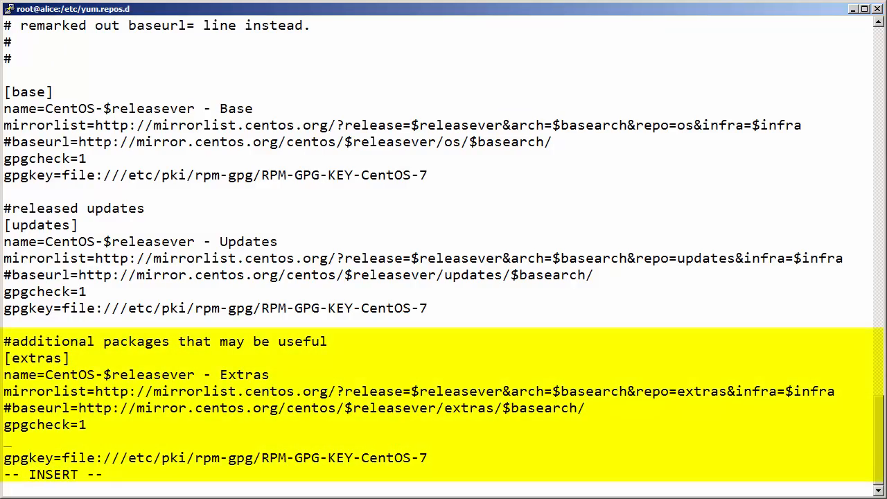
# - Add exclude=drbd* kmod-drbd* under [extras] and save the file
pyautogui.write('e')
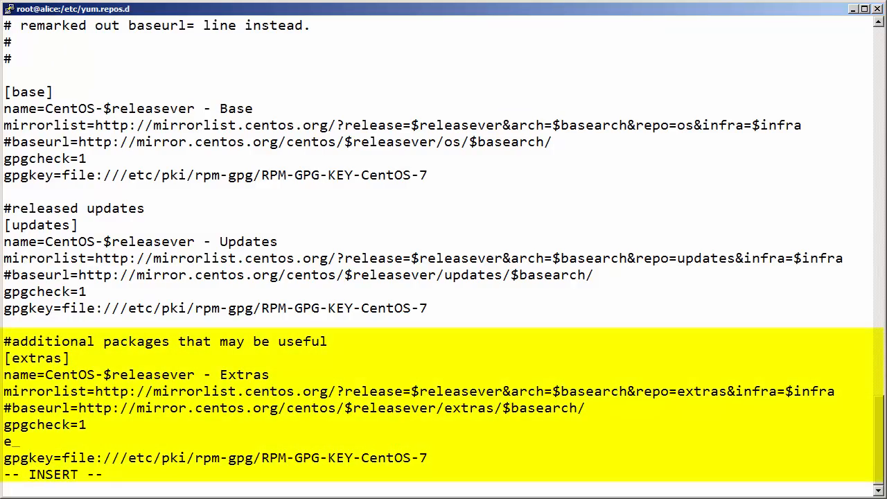
pyautogui.write('xclude=d')
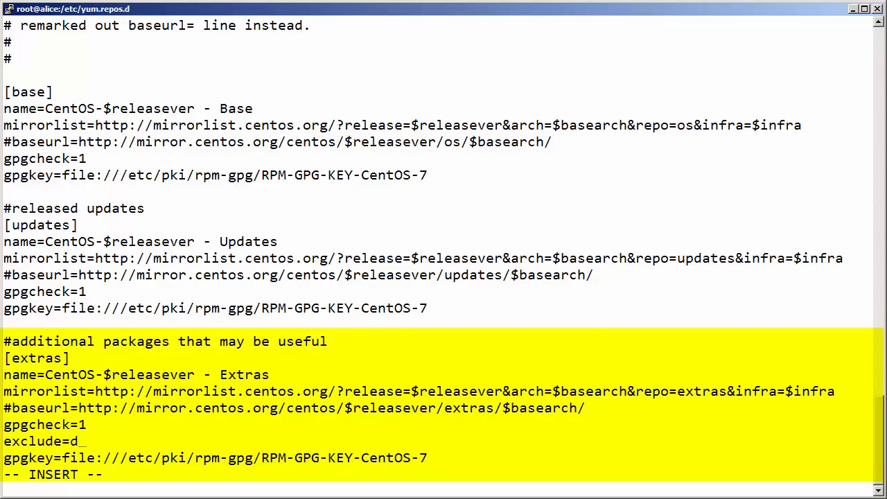
pyautogui.write('rbd')
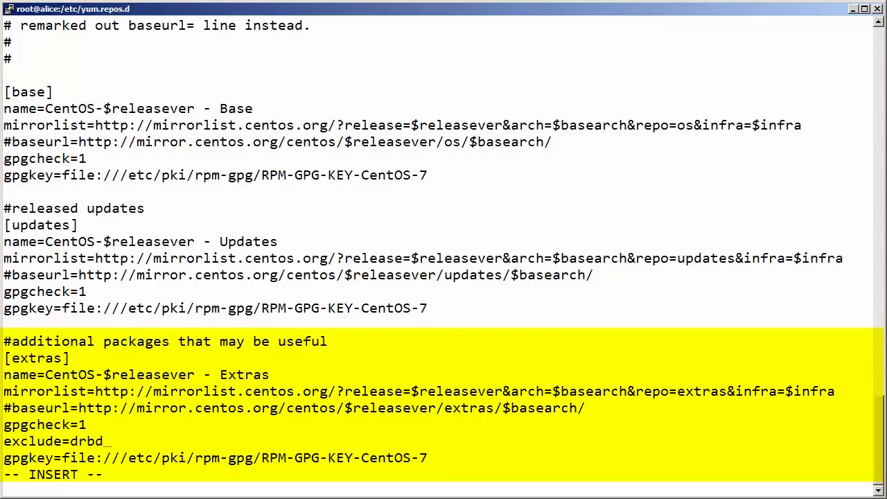
pyautogui.write('*')
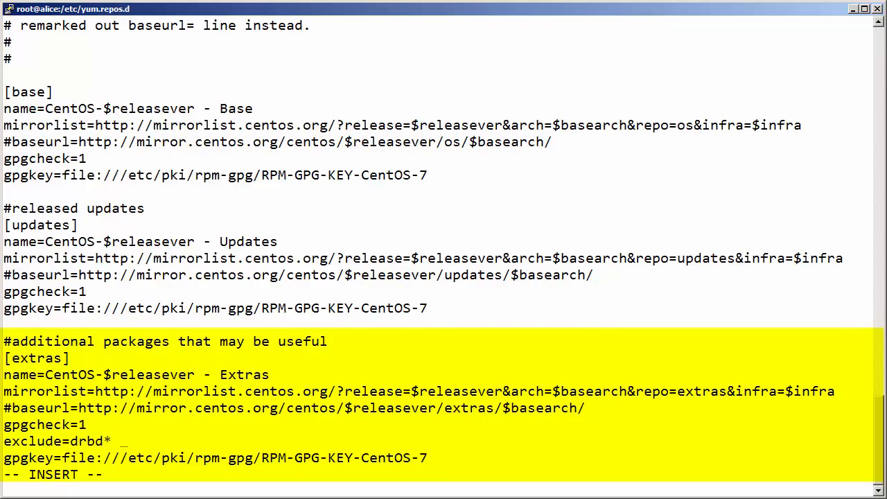
pyautogui.write('kmod-dr')
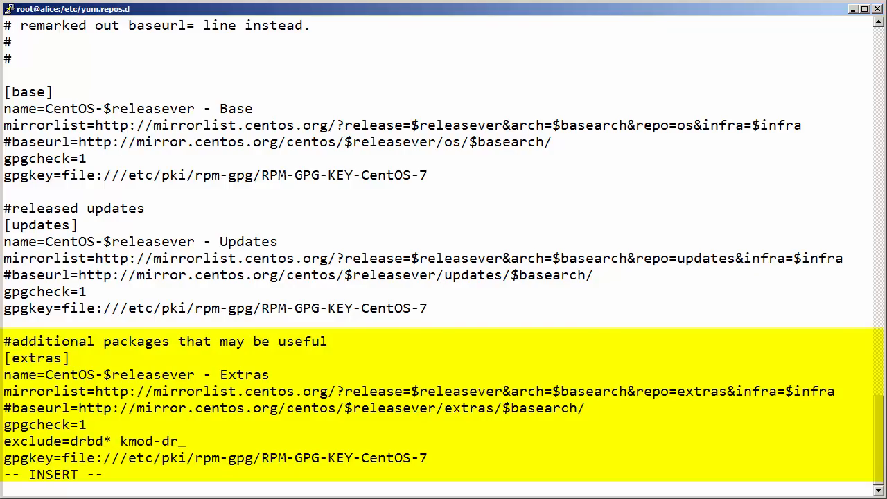
pyautogui.write('nd')
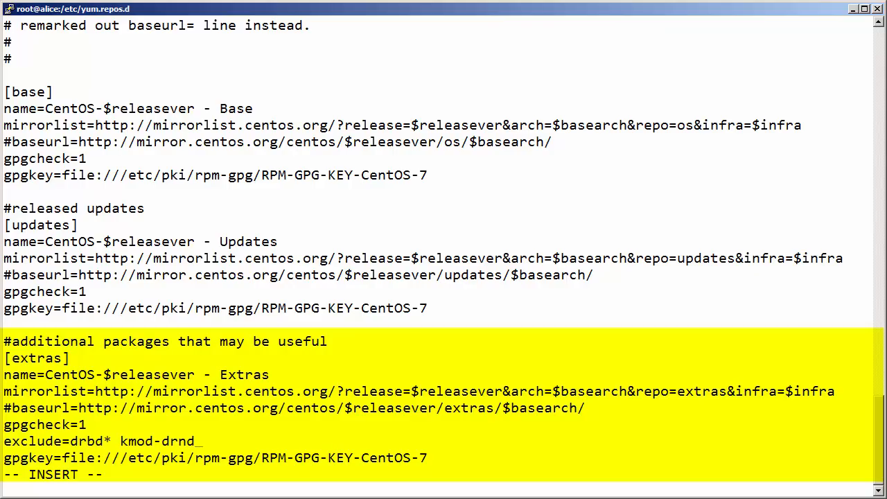
pyautogui.write('*')
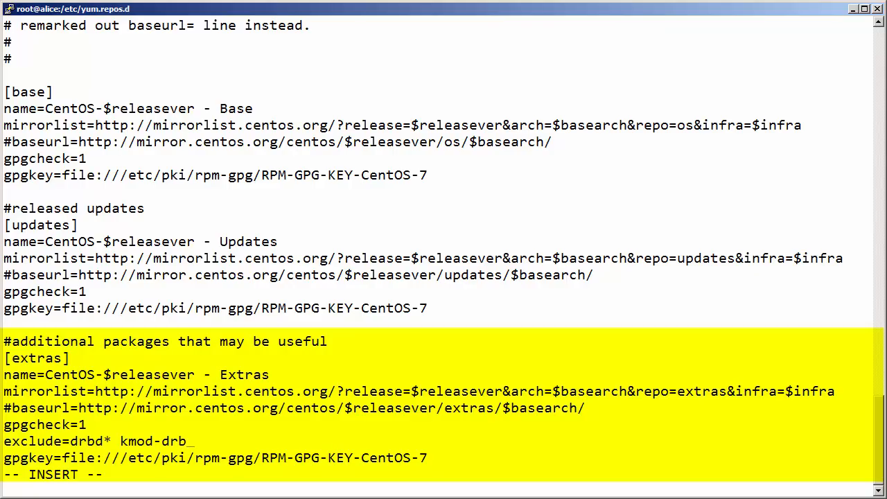
pyautogui.write('d')
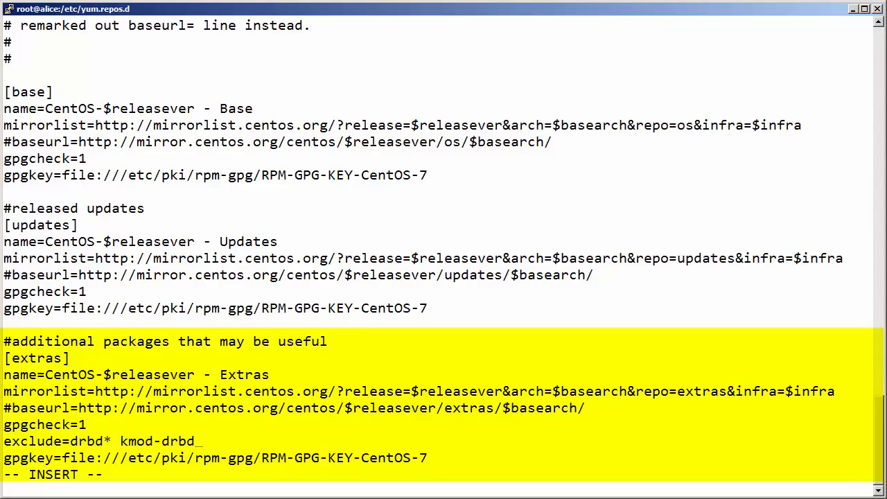
pyautogui.write('*')
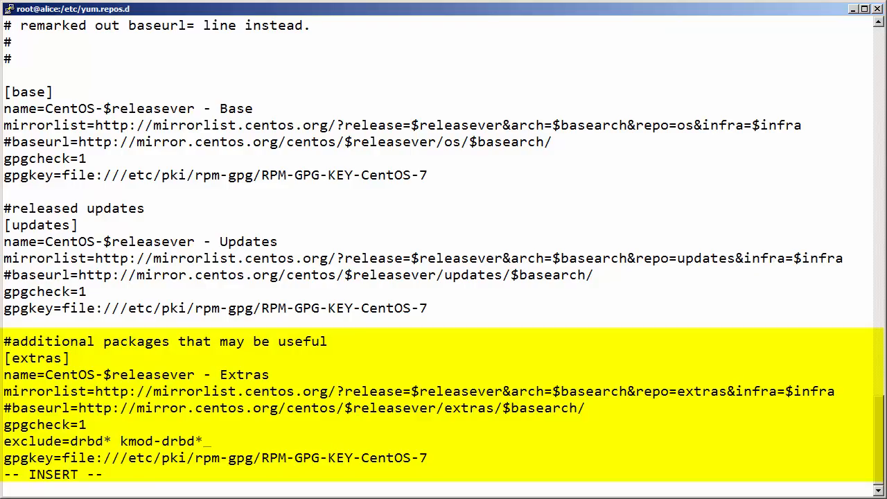
pyautogui.press('Escape')
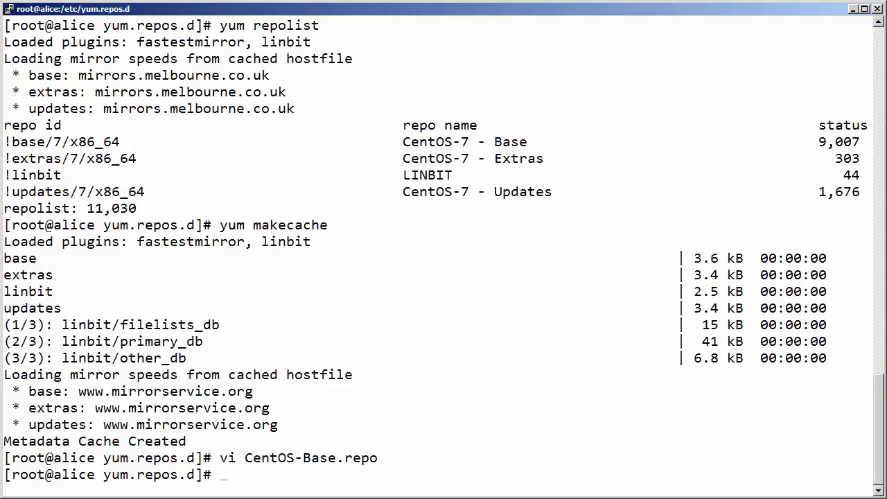
# - Run yum install -y drbd kmod-drbd to install both packages
pyautogui.write('yum install')
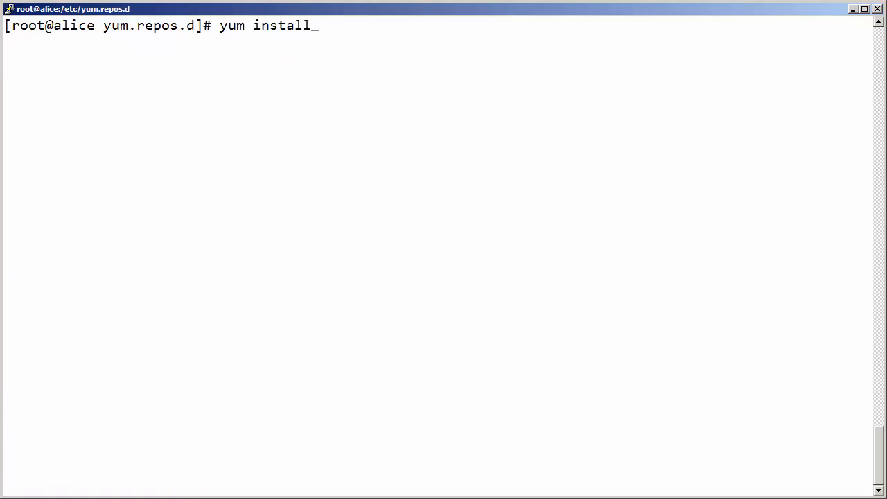
pyautogui.write('-y')
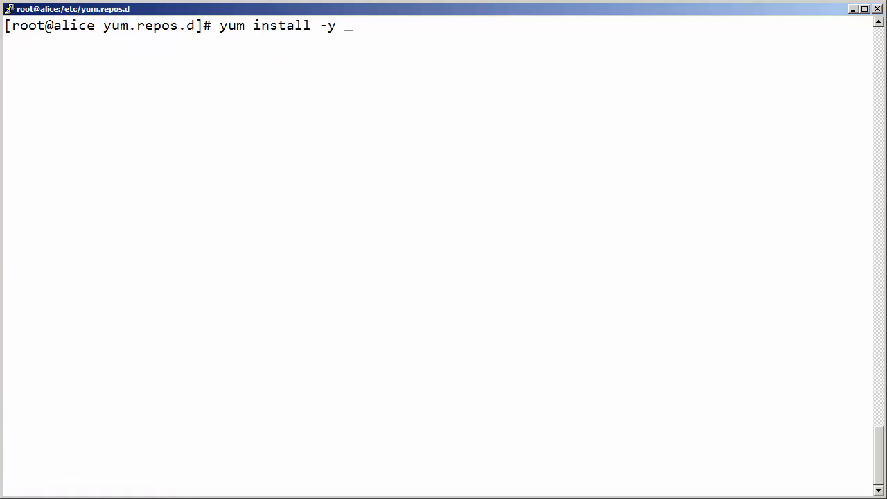
pyautogui.write('drbd')
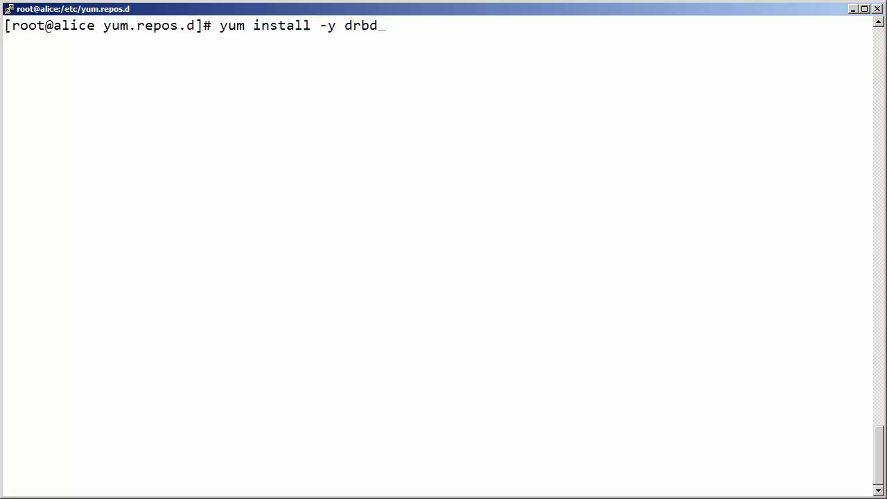
pyautogui.write('kmod')
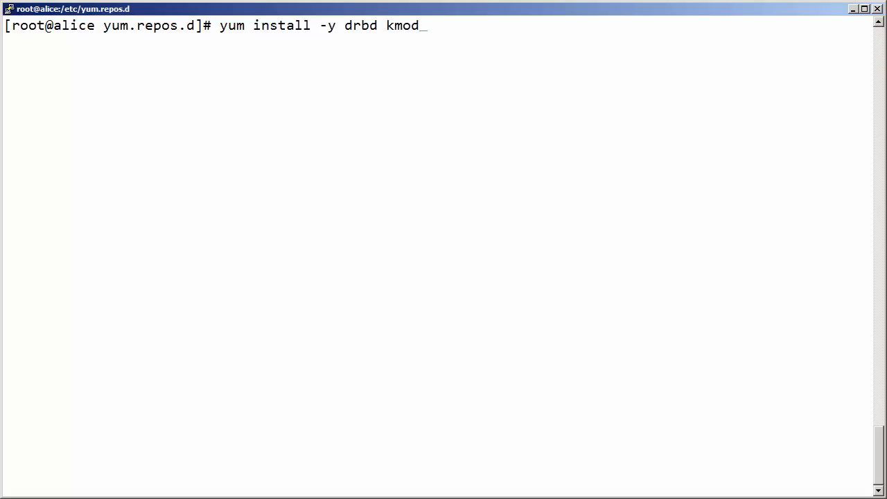
pyautogui.write('-drb')
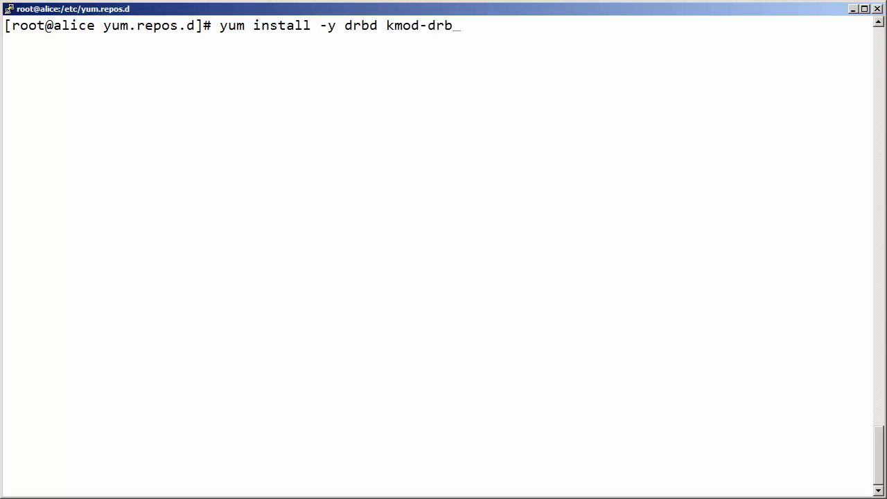
pyautogui.press('Return')
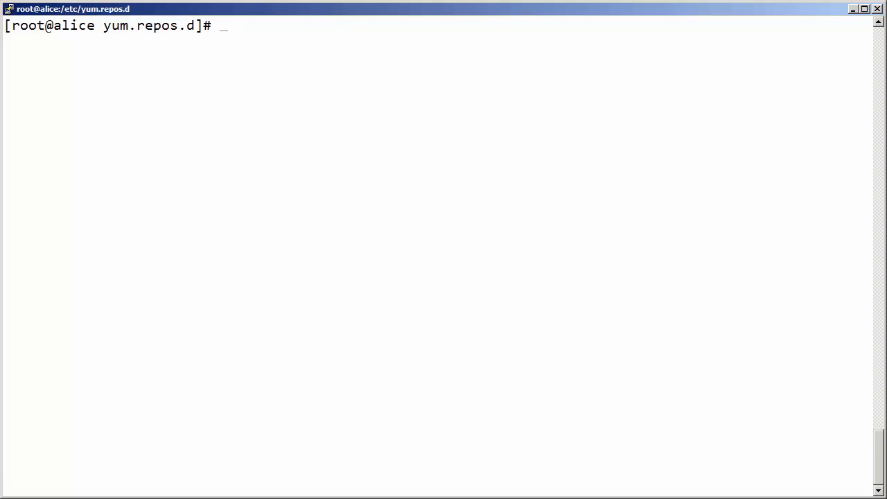
# - Return to root's home with cd and type modinfo drbd
pyautogui.write('cd')
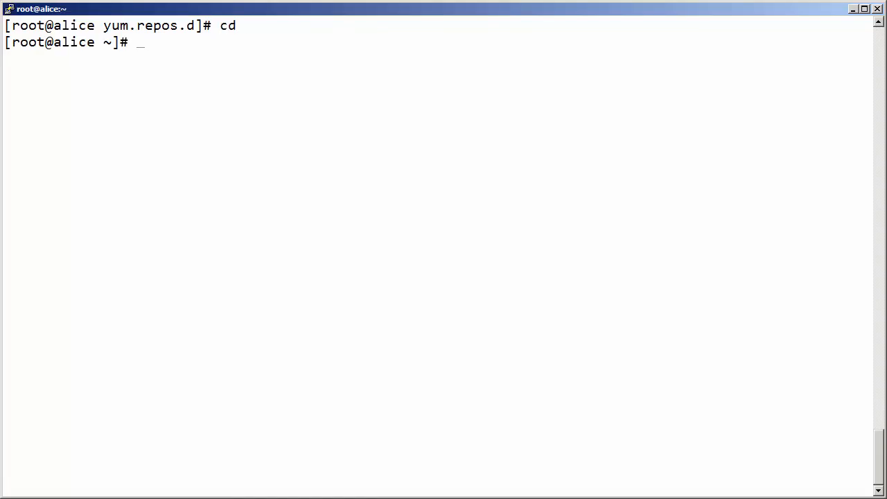
pyautogui.write('modi')
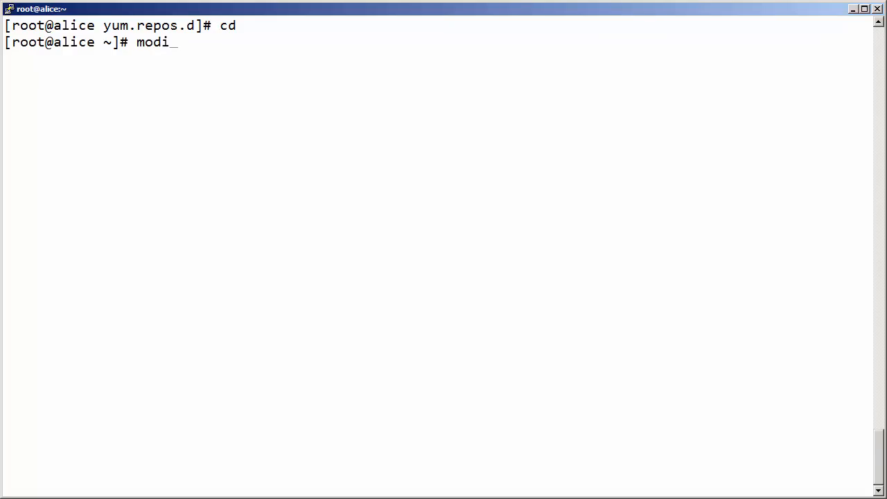
pyautogui.write('nfo')
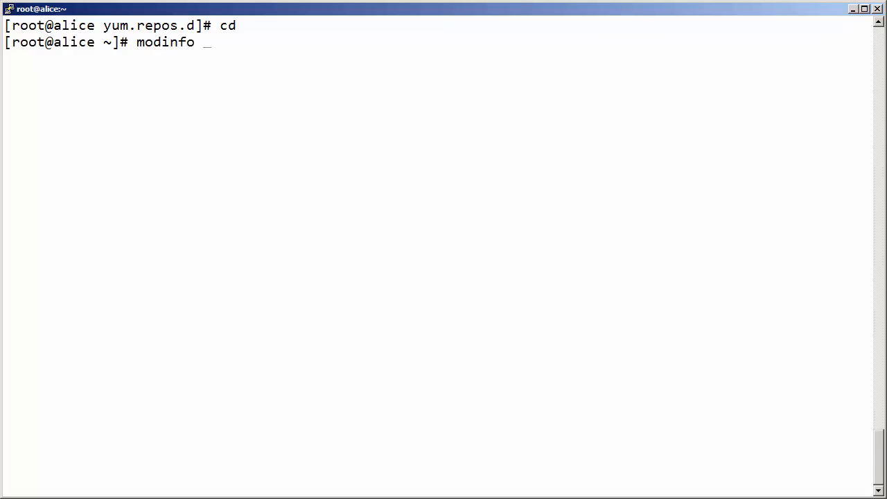
pyautogui.write('drb')
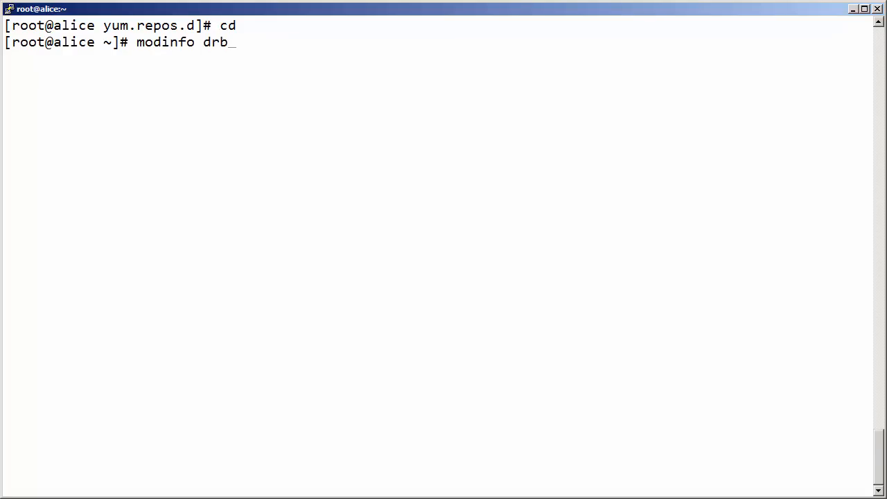
pyautogui.write('d')
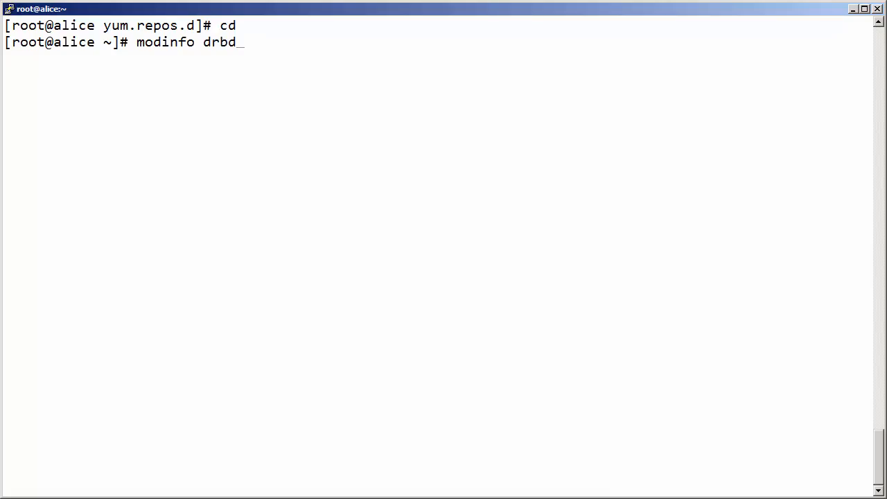